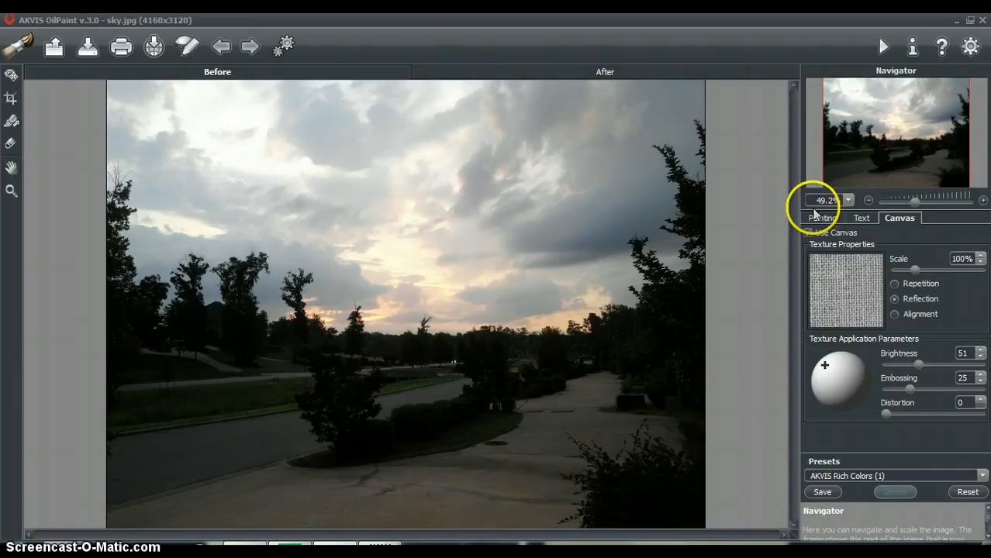
Show the Painting stroke parameters in the Settings Panel
click(822, 217)
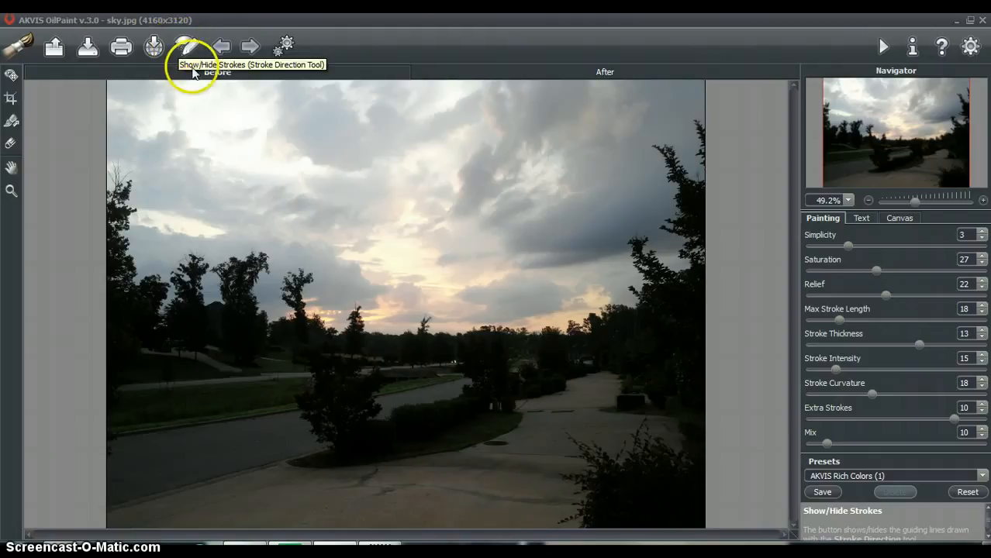
mouse_move(250, 47)
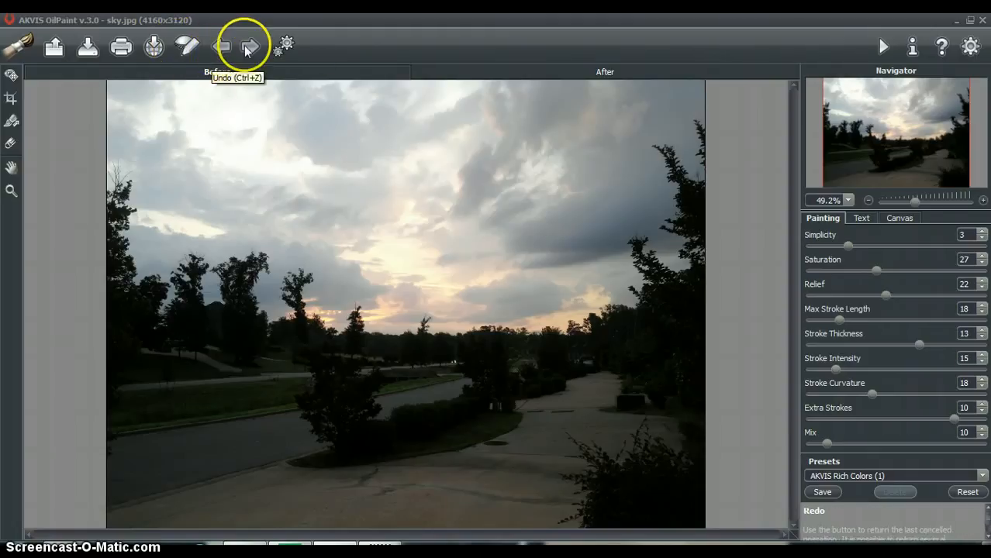
mouse_move(285, 43)
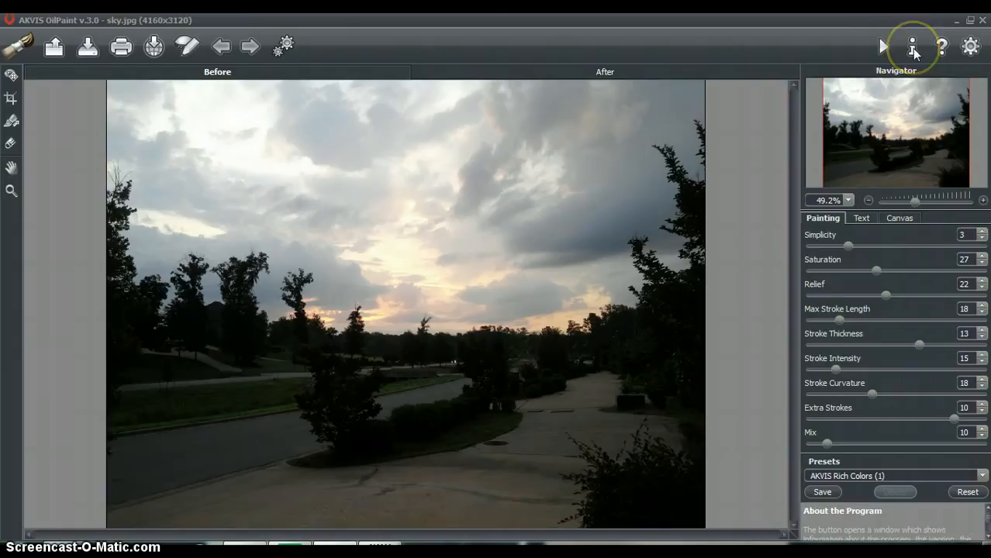
mouse_move(912, 47)
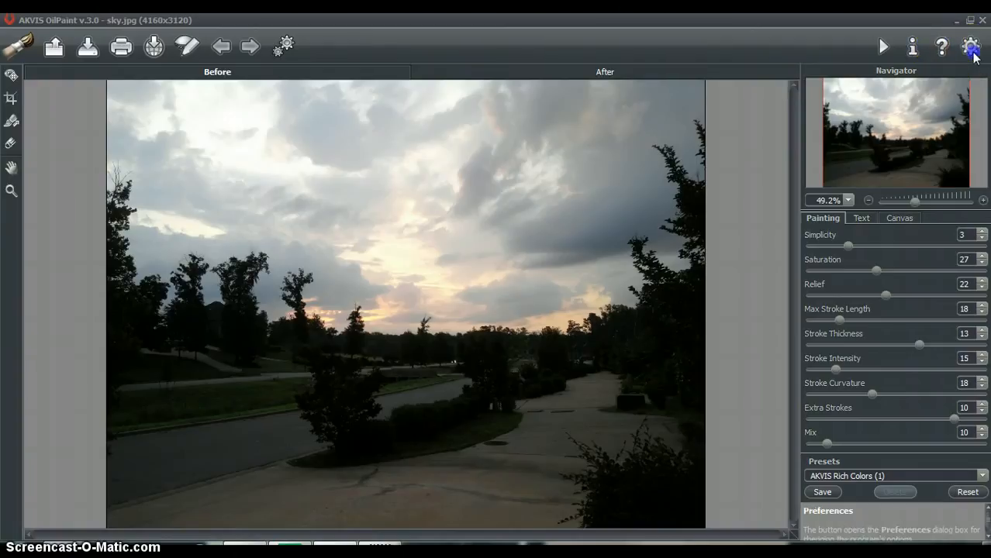
Set the Interface Theme to Light in Preferences and confirm
click(970, 46)
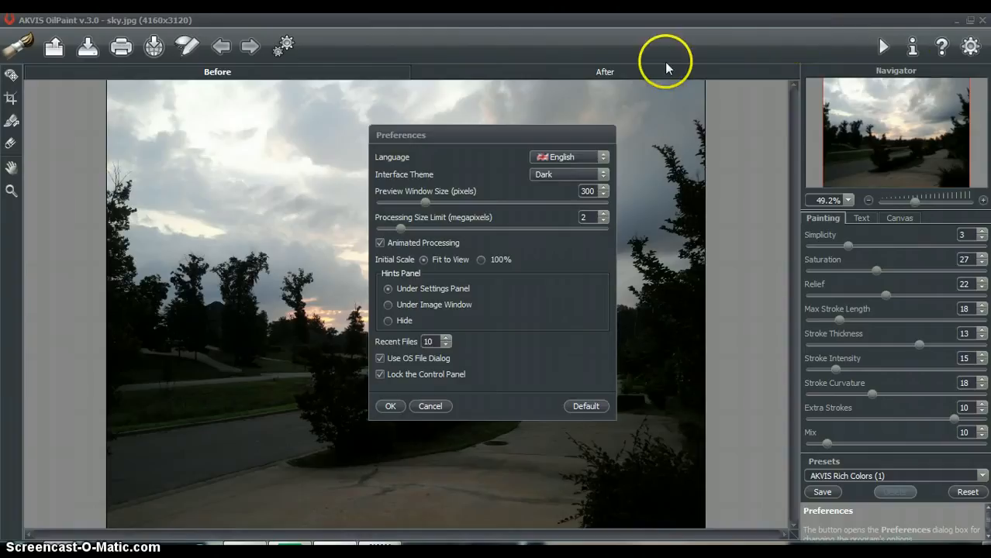
mouse_move(555, 180)
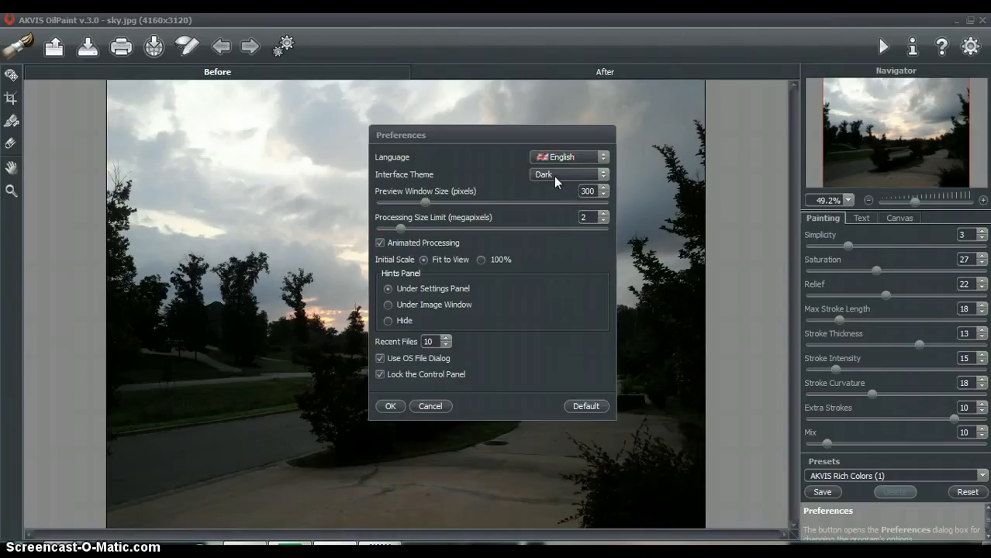
click(567, 174)
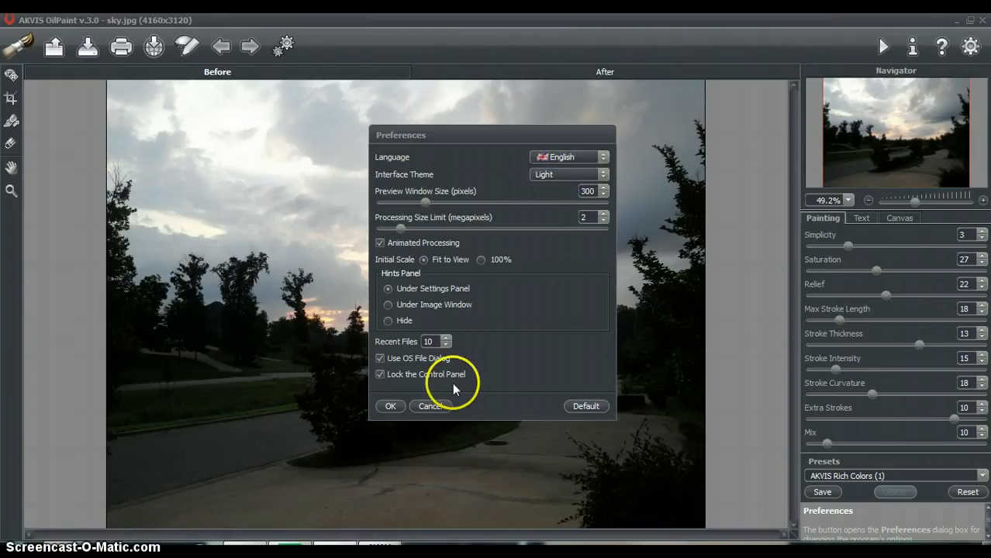
click(391, 406)
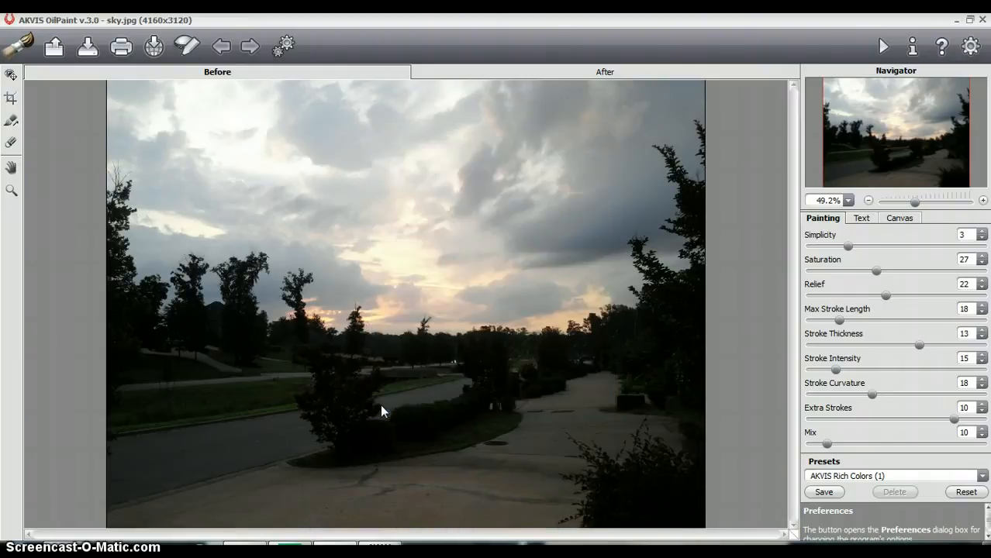
mouse_move(152, 195)
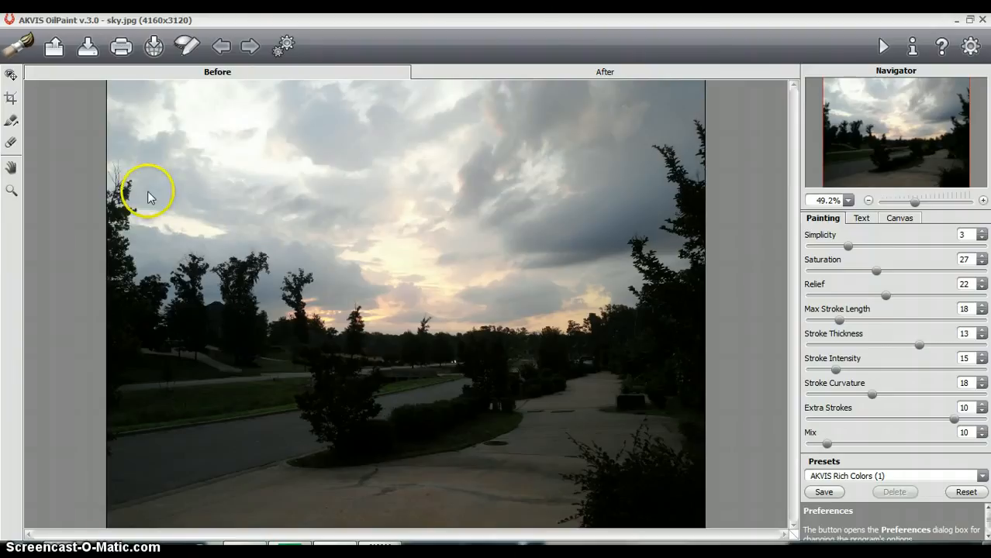
Open photo 20140606_061816.jpg in place of sky.jpg, discarding its unsaved changes
click(53, 47)
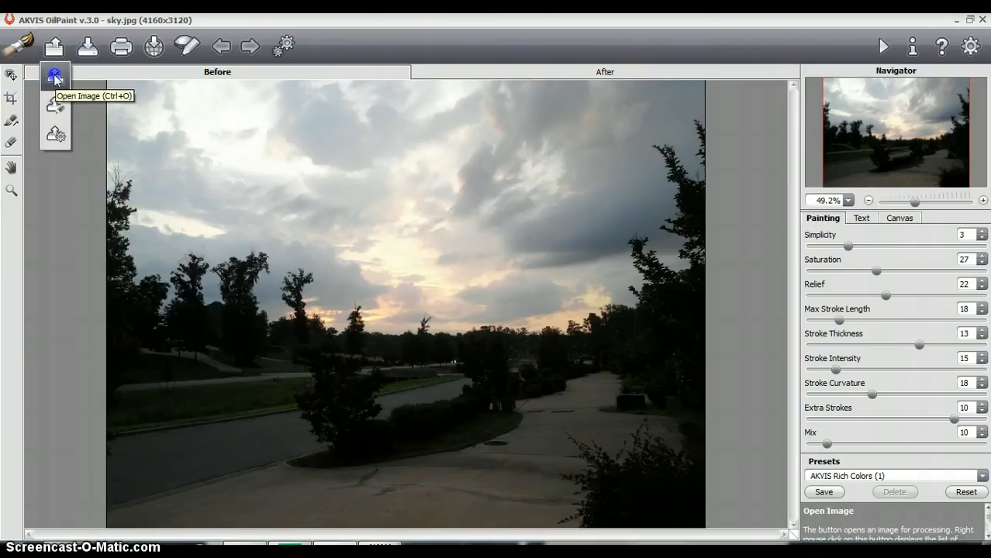
click(56, 74)
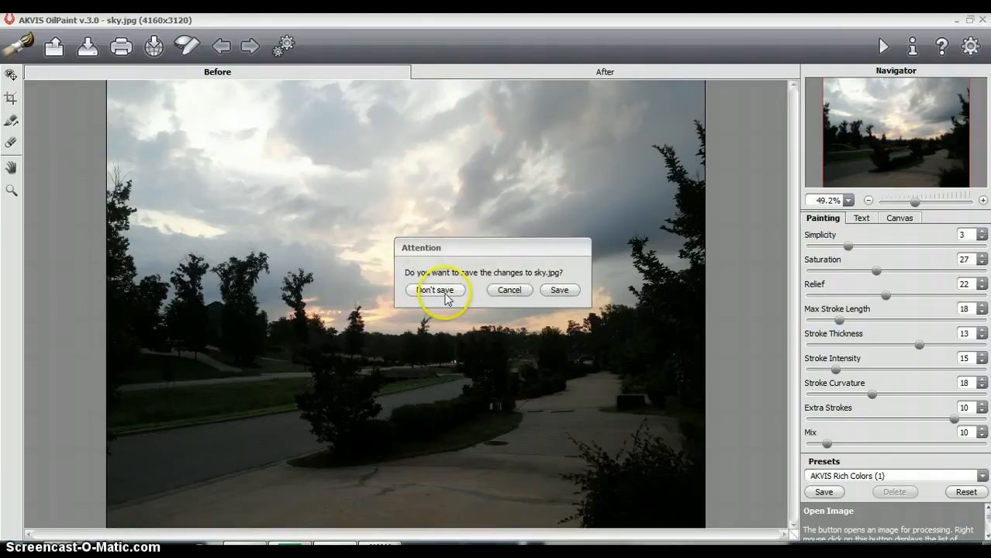
click(437, 290)
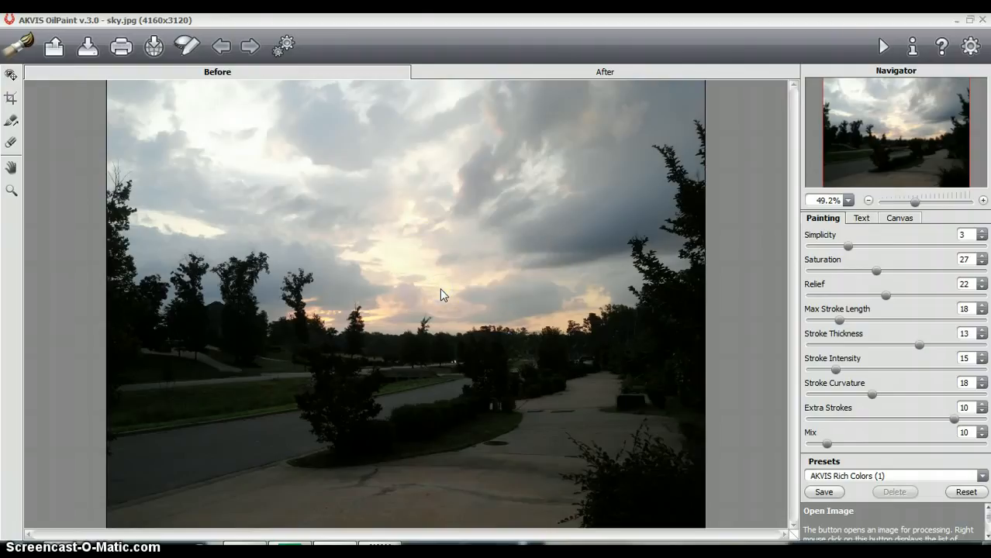
click(55, 47)
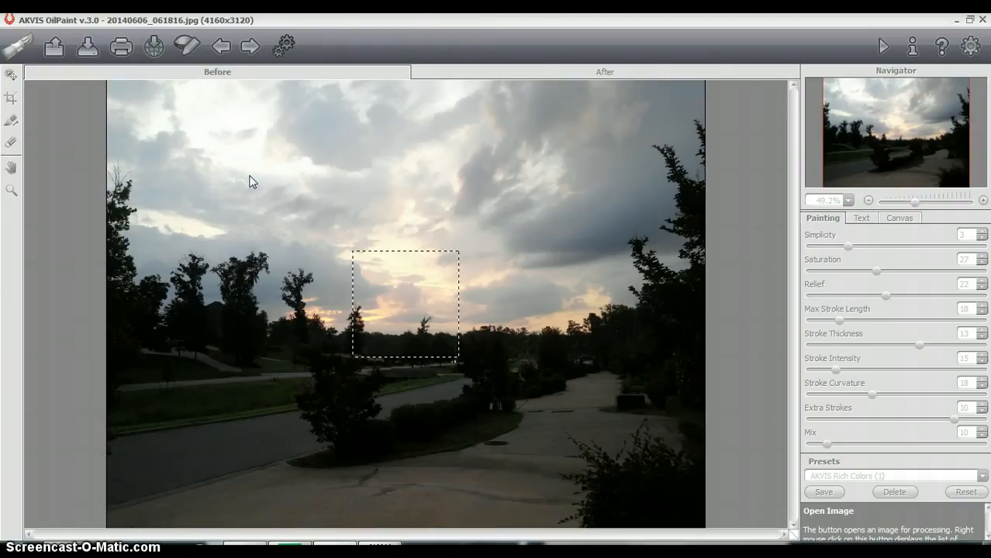
click(884, 46)
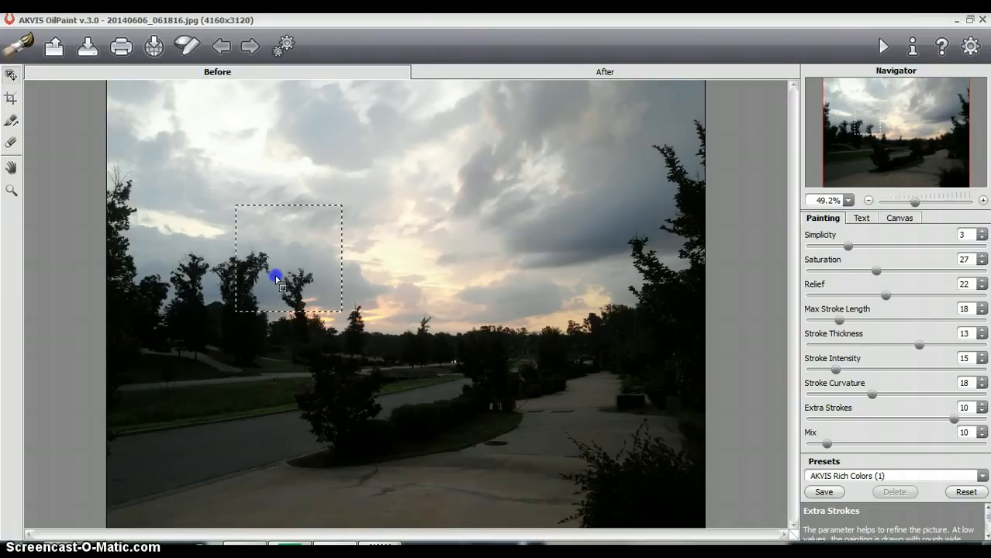
Move the dashed preview square onto the dark foreground bush in the lower middle
drag(276, 277, 279, 332)
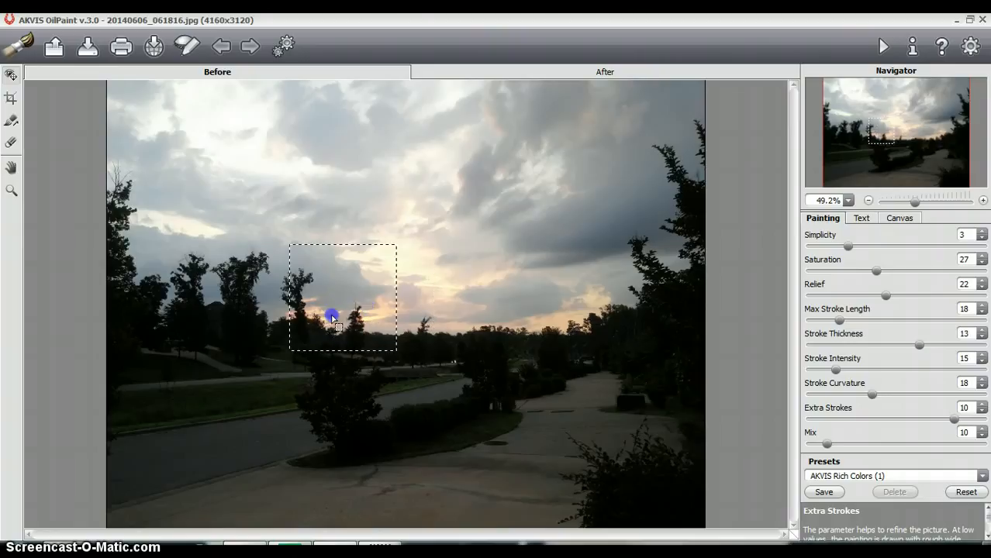
drag(332, 316, 341, 425)
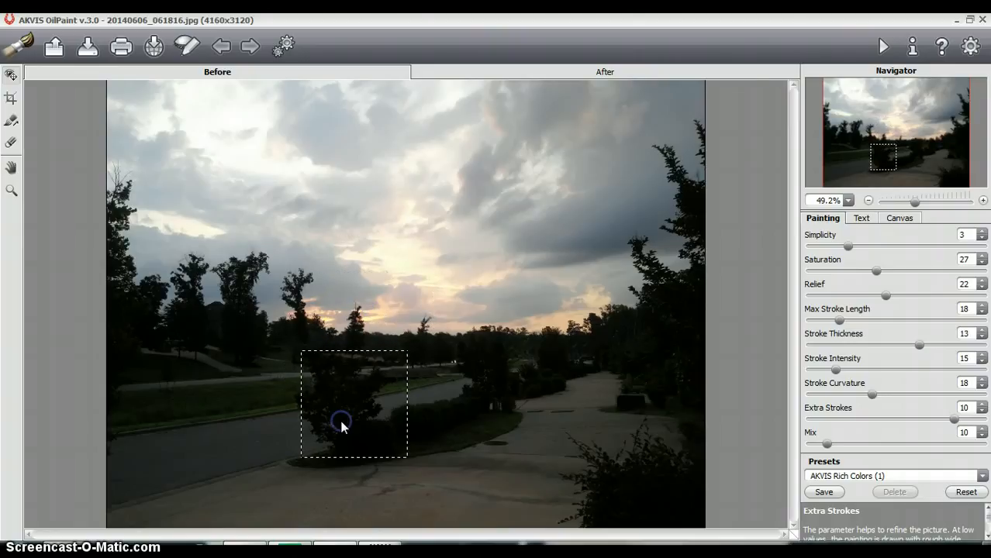
click(344, 426)
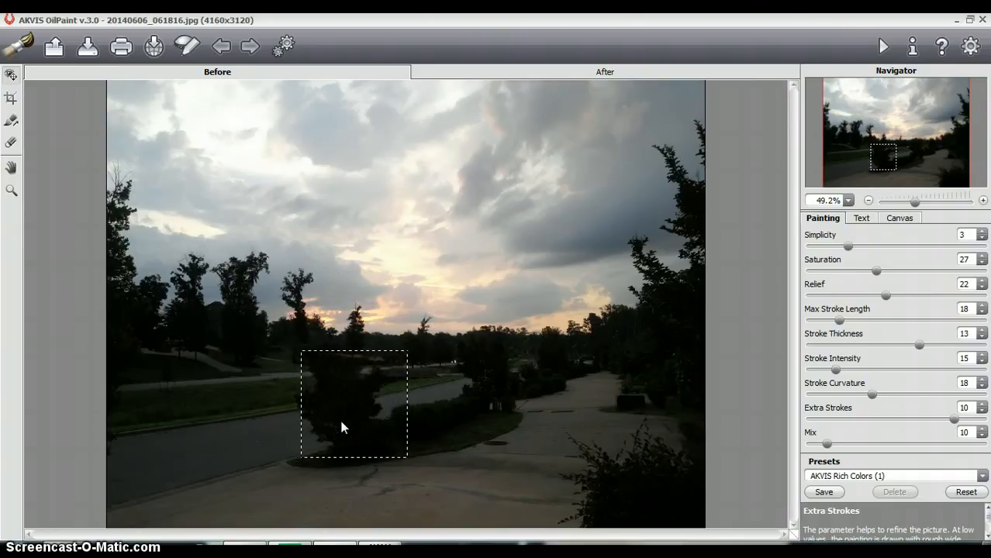
mouse_move(346, 424)
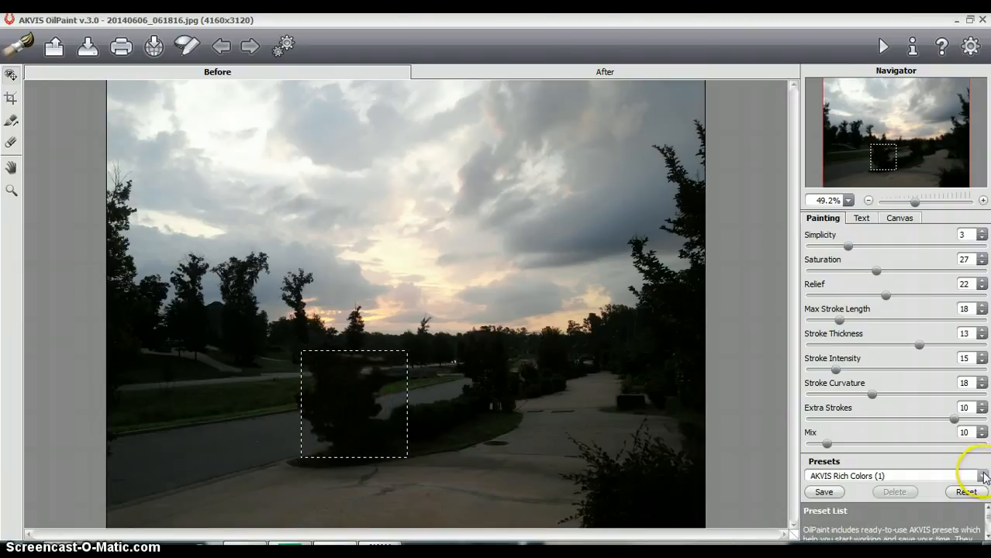
Choose the AKVIS Wave Strokes preset from the Presets list
click(983, 476)
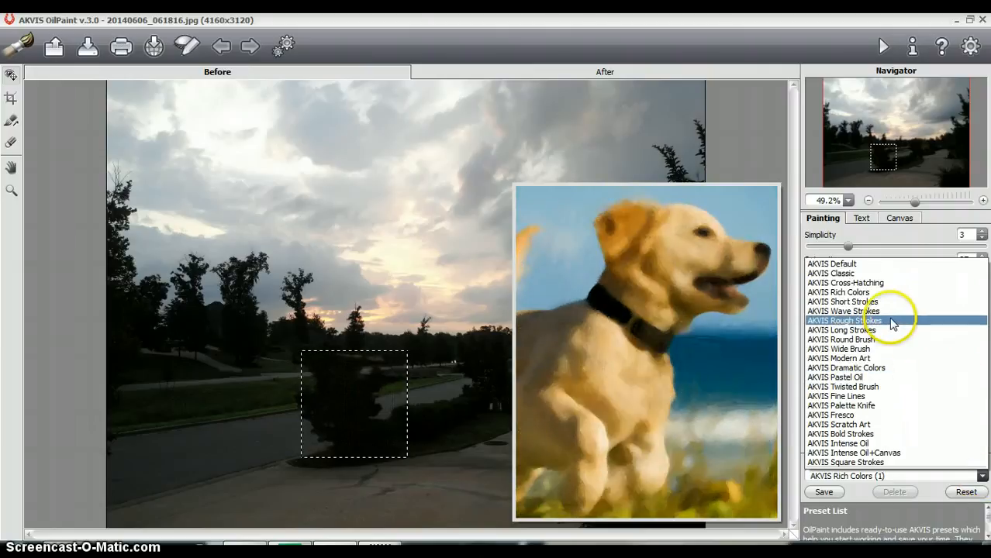
click(843, 310)
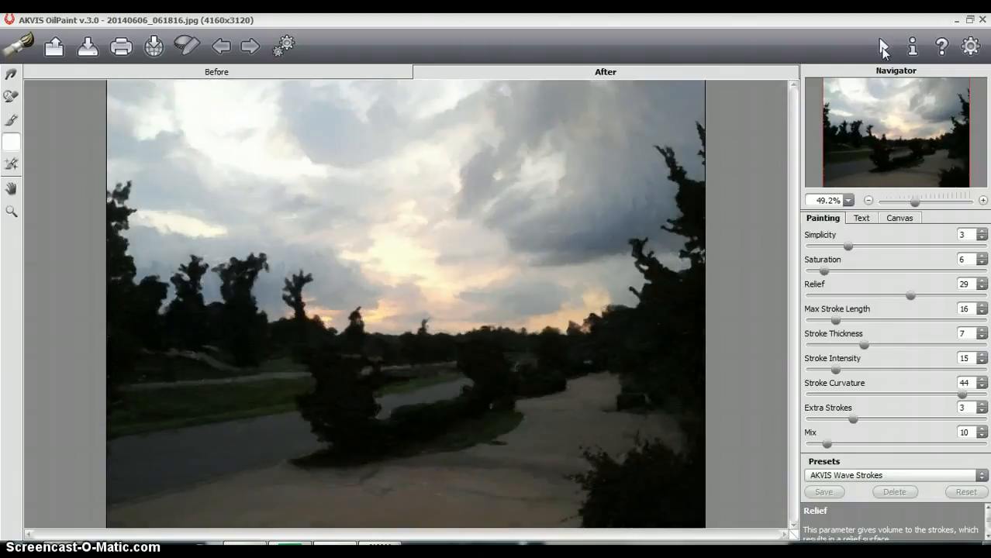
click(882, 46)
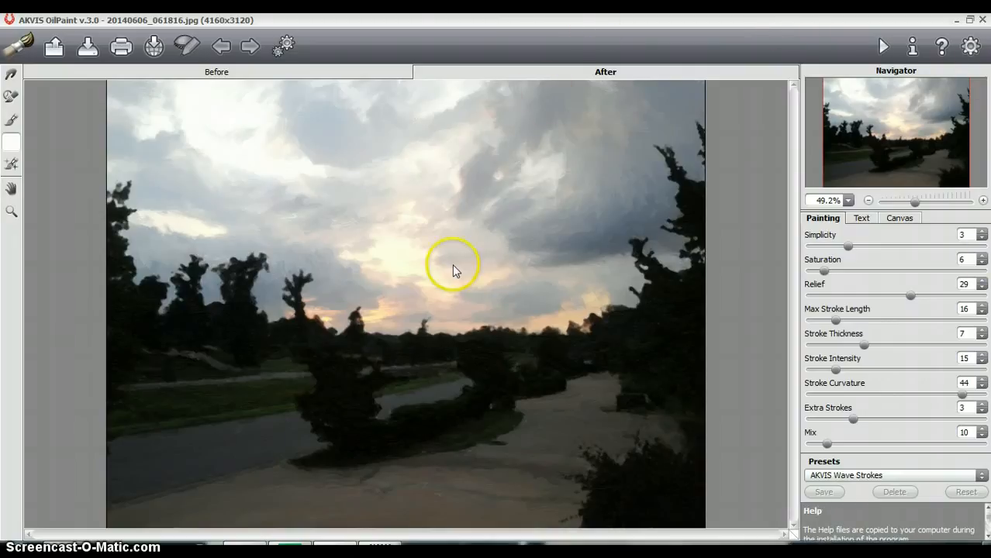
click(217, 71)
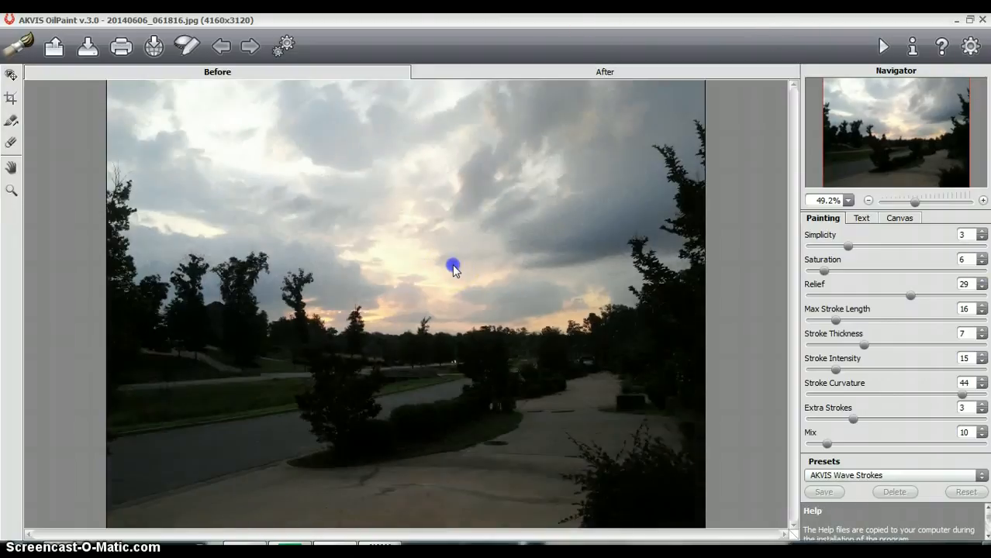
click(604, 71)
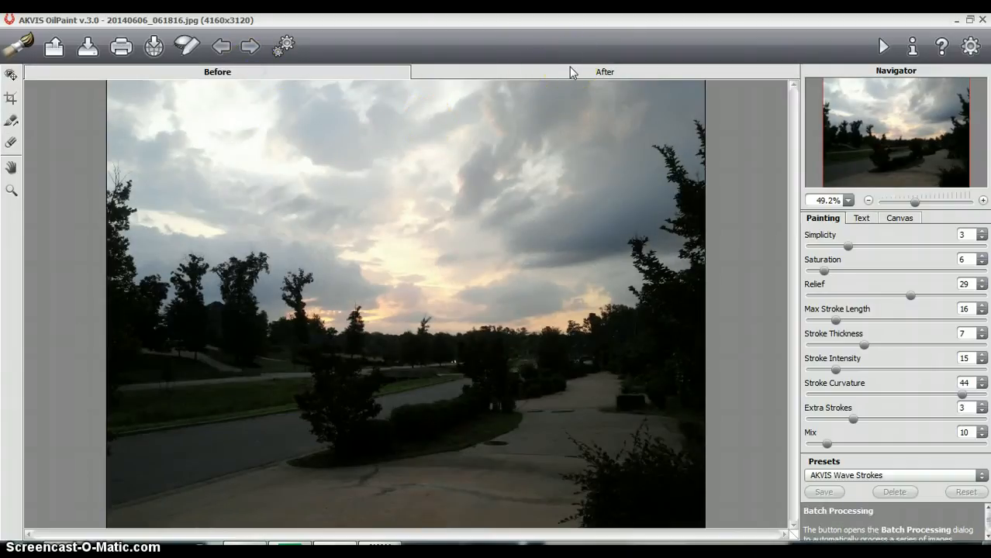
click(604, 71)
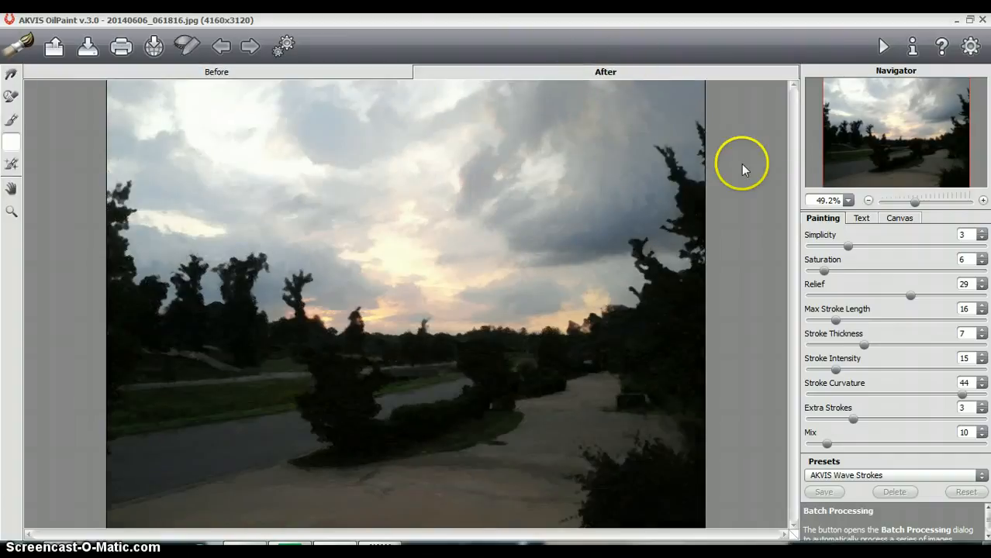
Enable Use Text and retype the signature caption as 'J Spears'
click(860, 217)
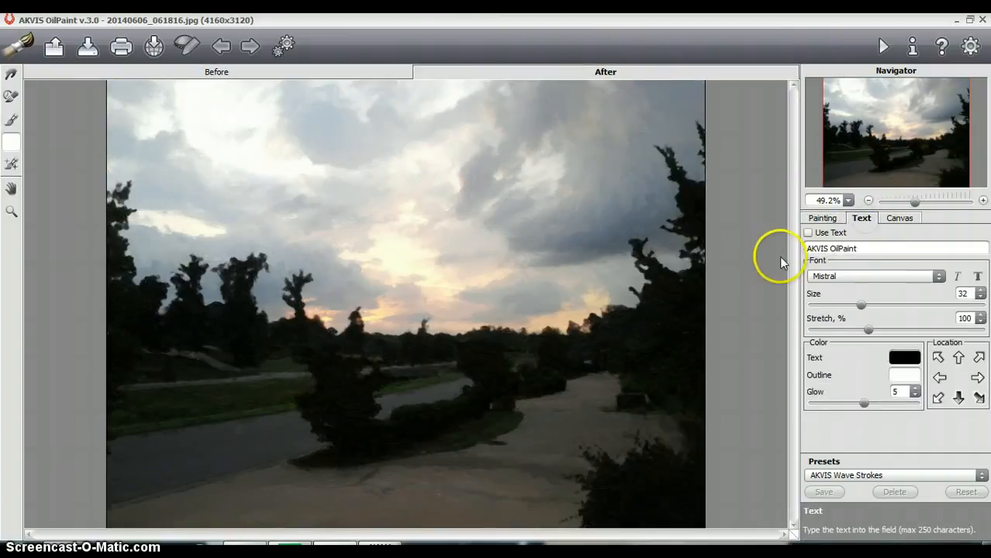
click(810, 233)
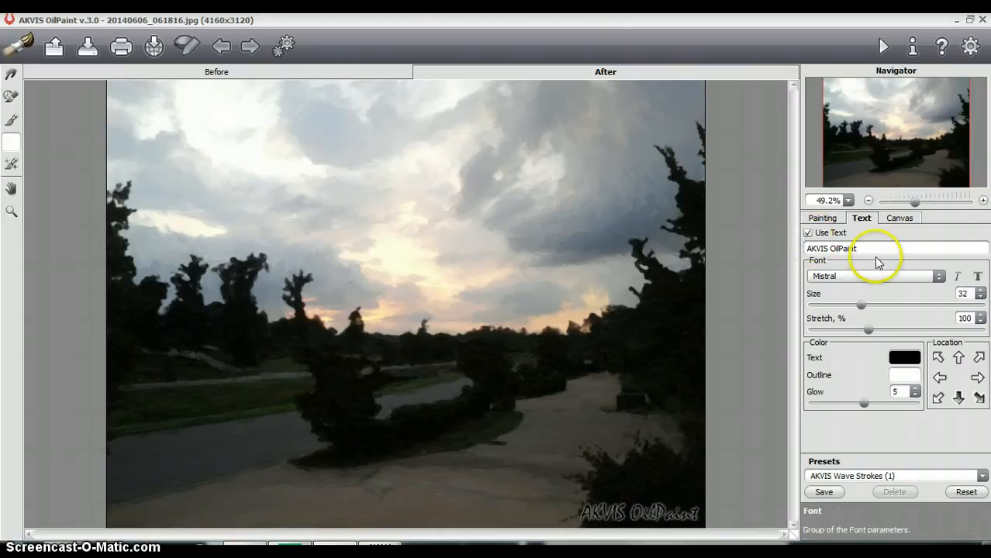
mouse_move(775, 251)
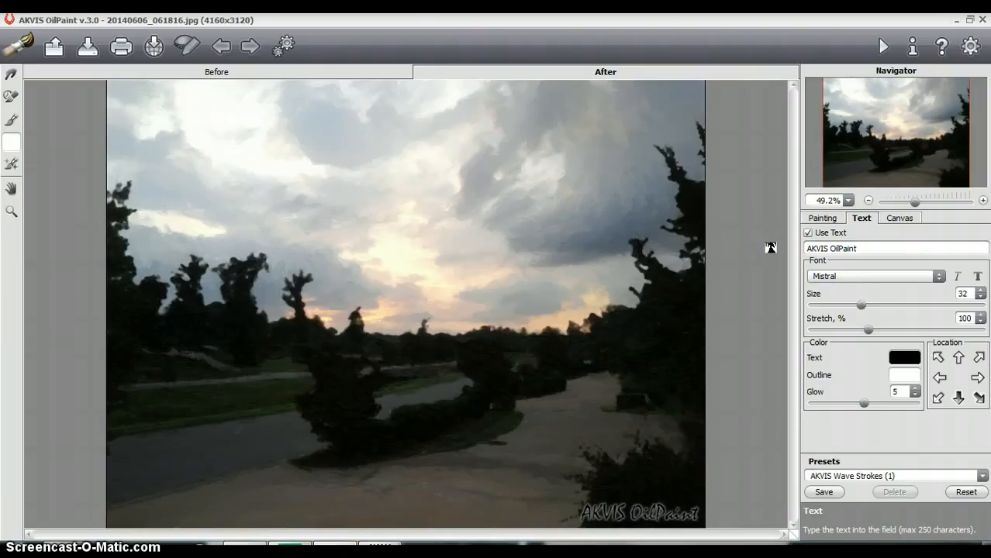
double_click(845, 248)
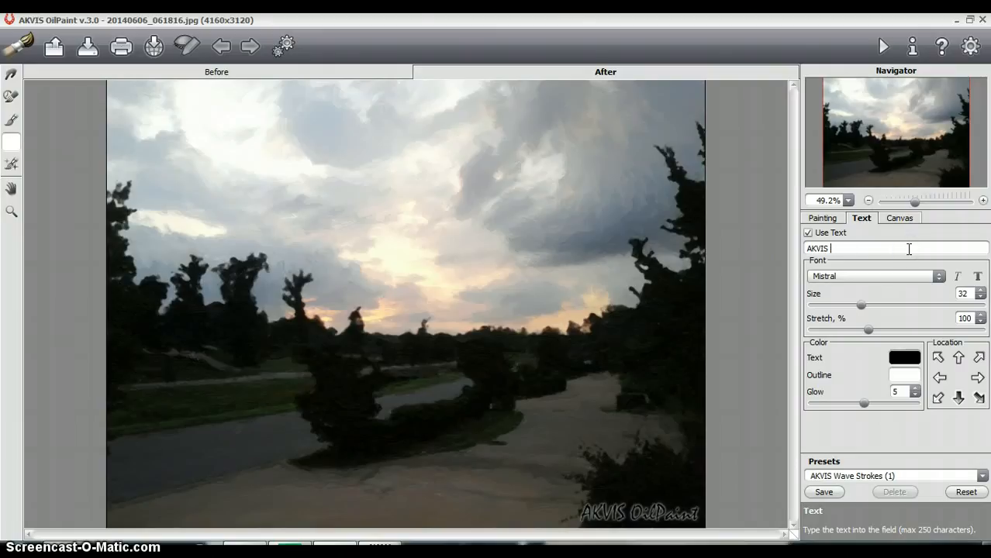
text(J Spears)
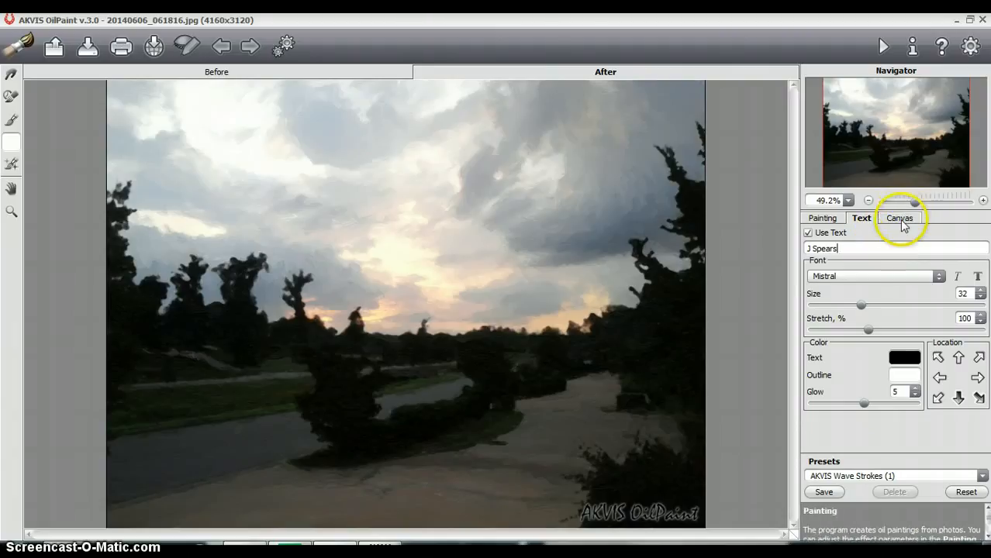
Enable Use Canvas to add a canvas texture to the signed painting
click(899, 217)
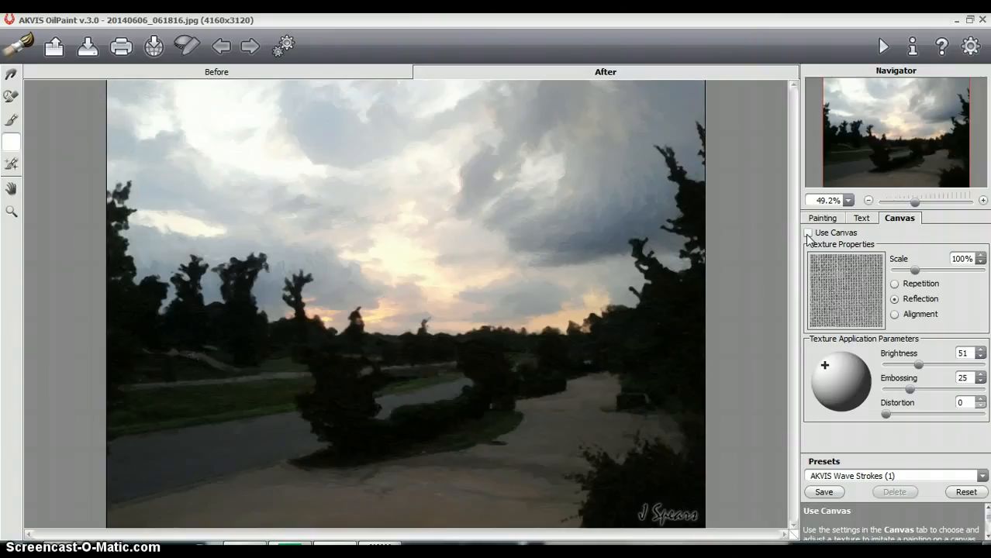
click(808, 232)
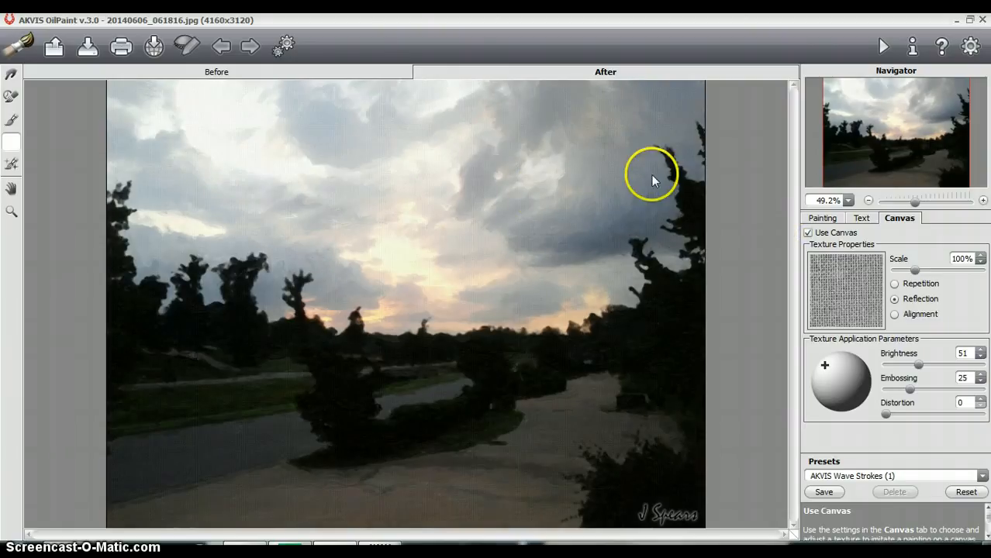
mouse_move(484, 209)
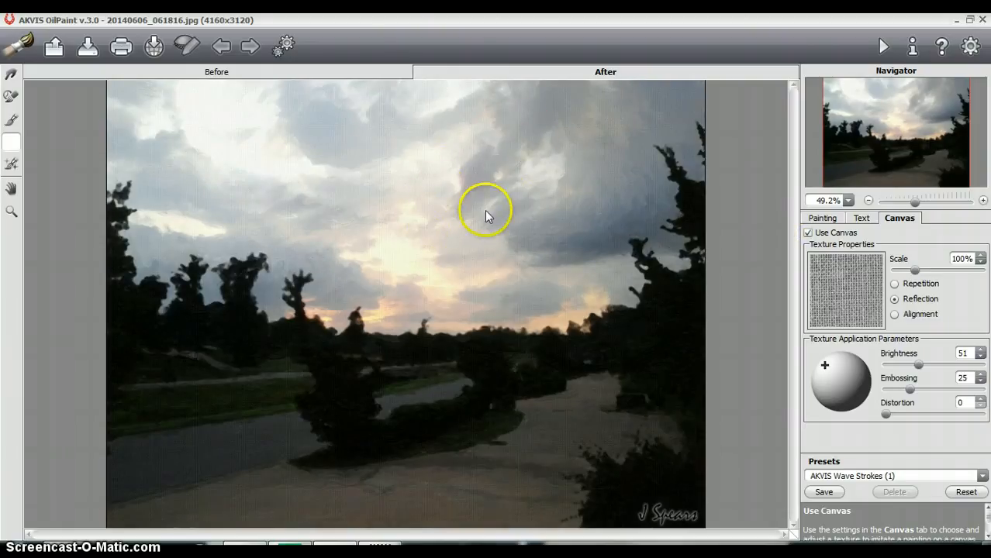
mouse_move(607, 267)
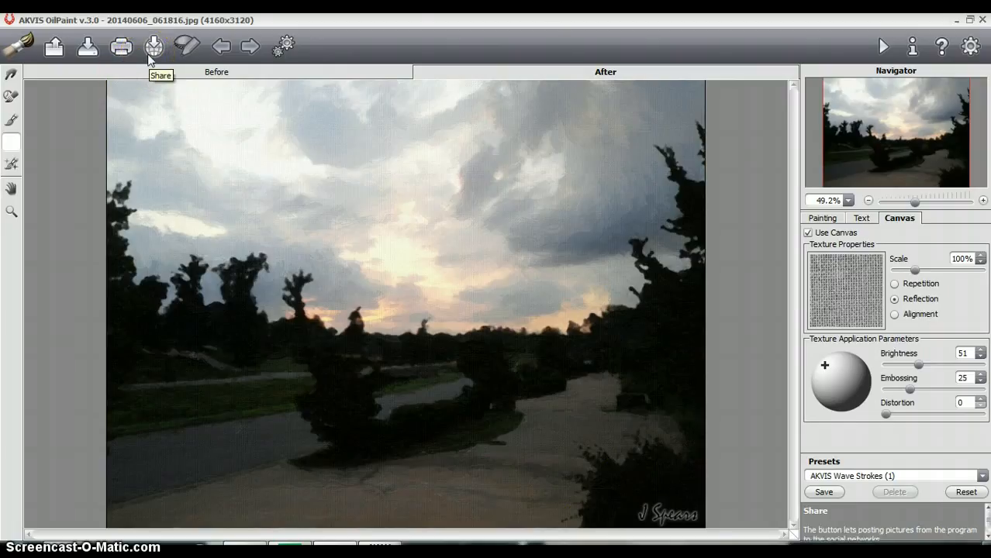
mouse_move(298, 47)
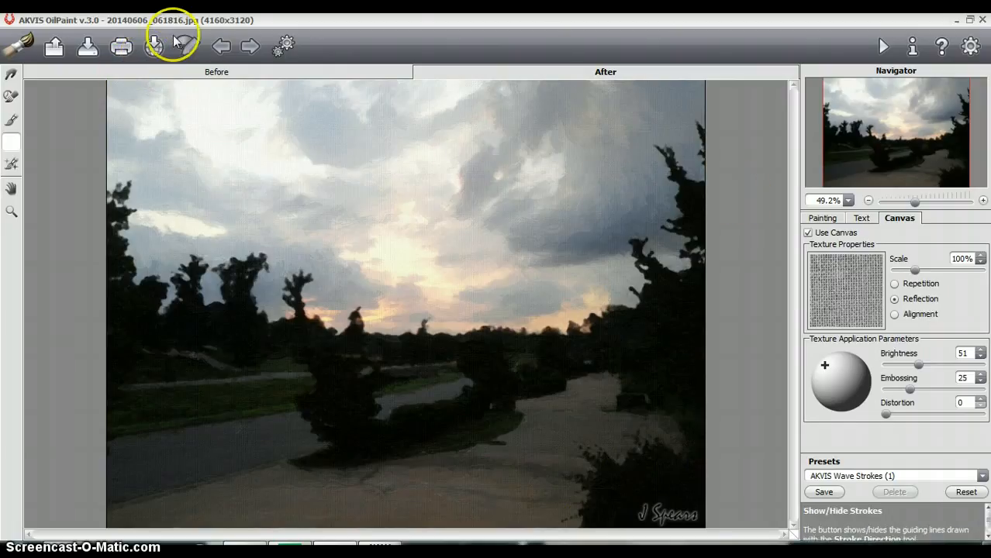
View the Share social icons, then return to the Painting parameters
click(155, 47)
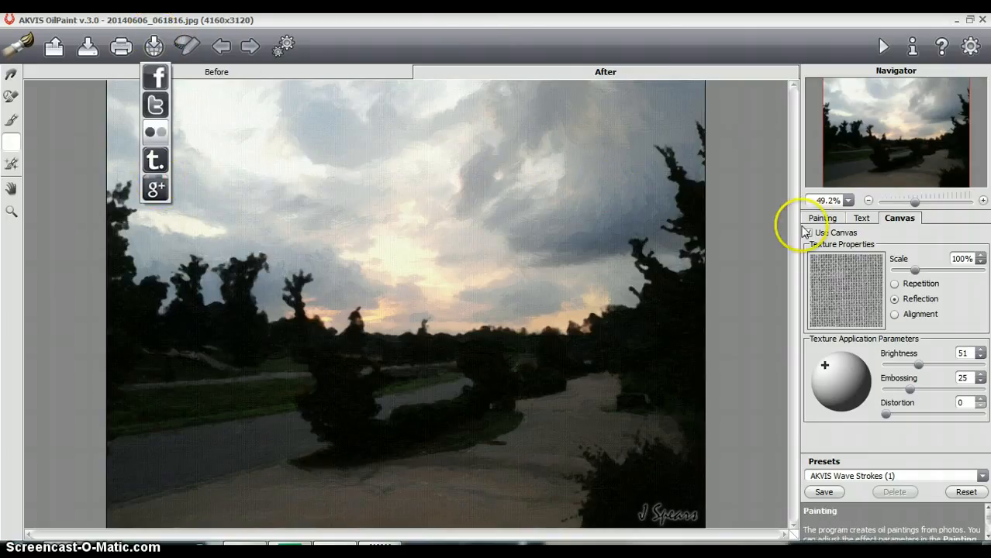
click(821, 217)
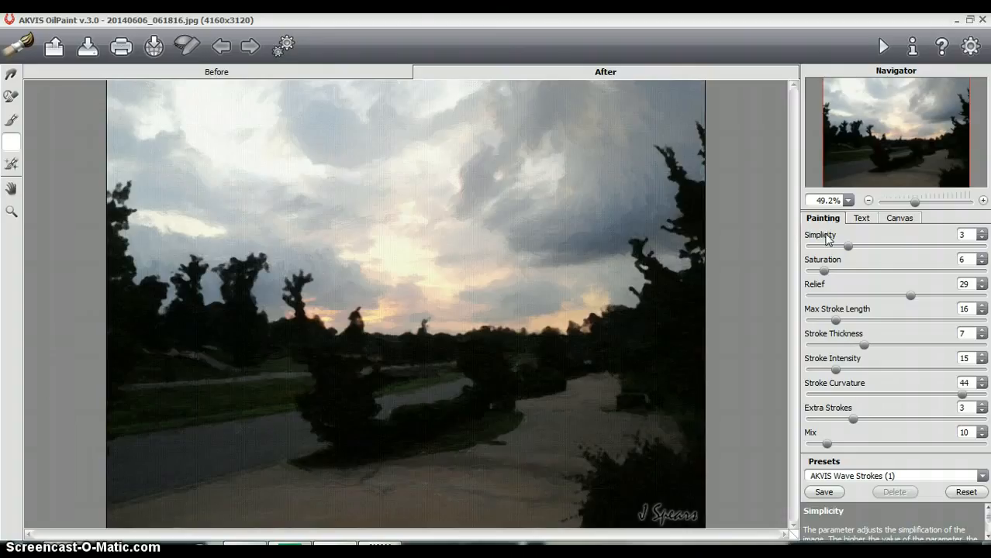
mouse_move(729, 300)
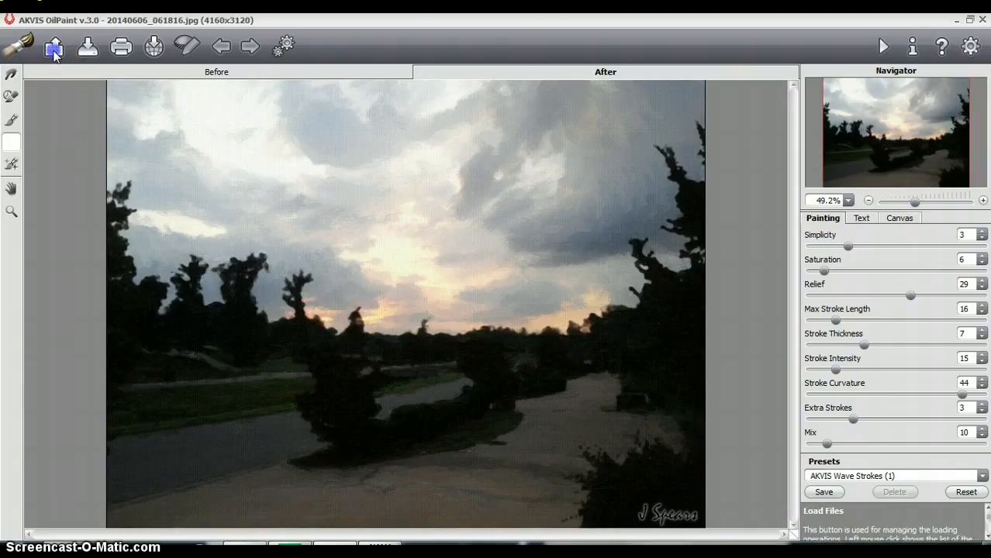
Discard the sunset changes and open me_Revised.jpg from the Downloads folder
click(54, 46)
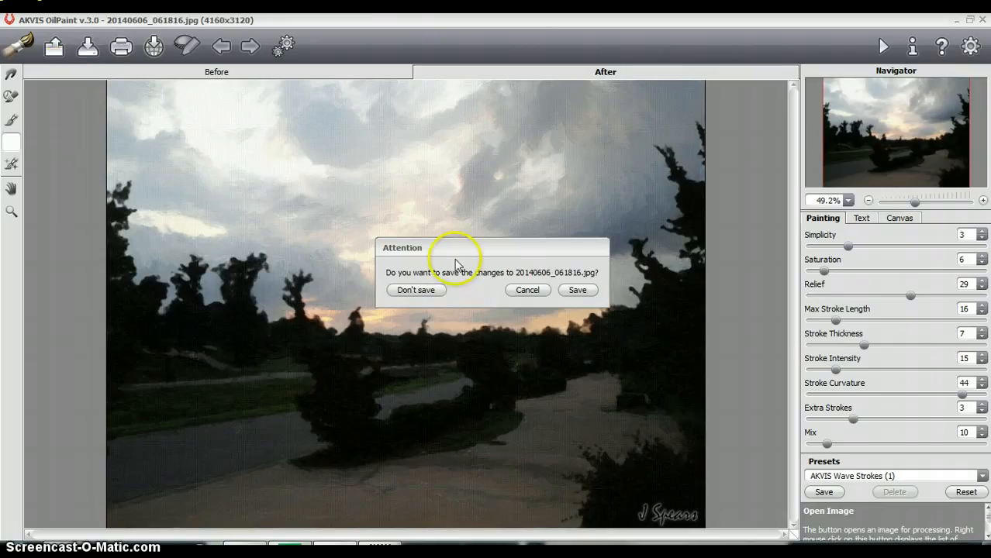
click(416, 290)
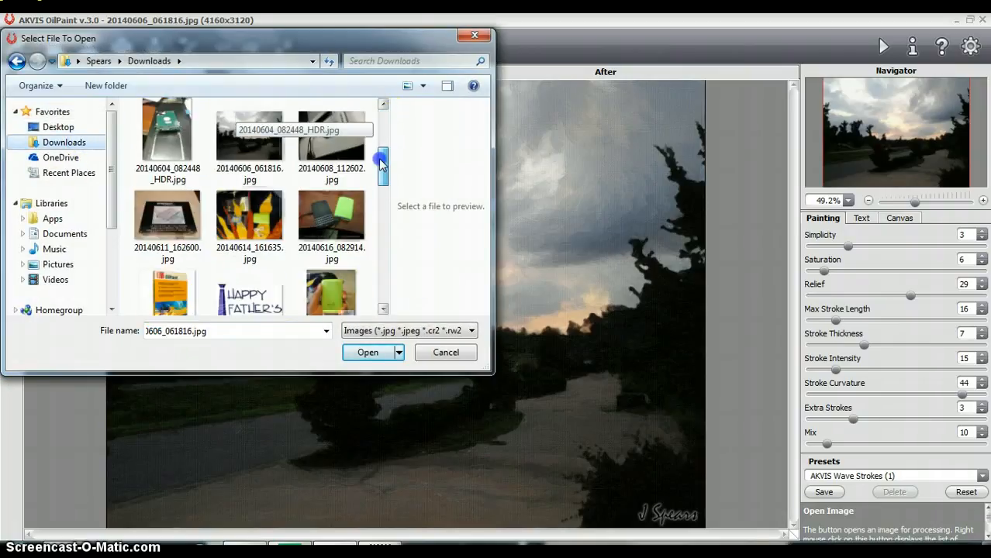
drag(381, 162, 385, 240)
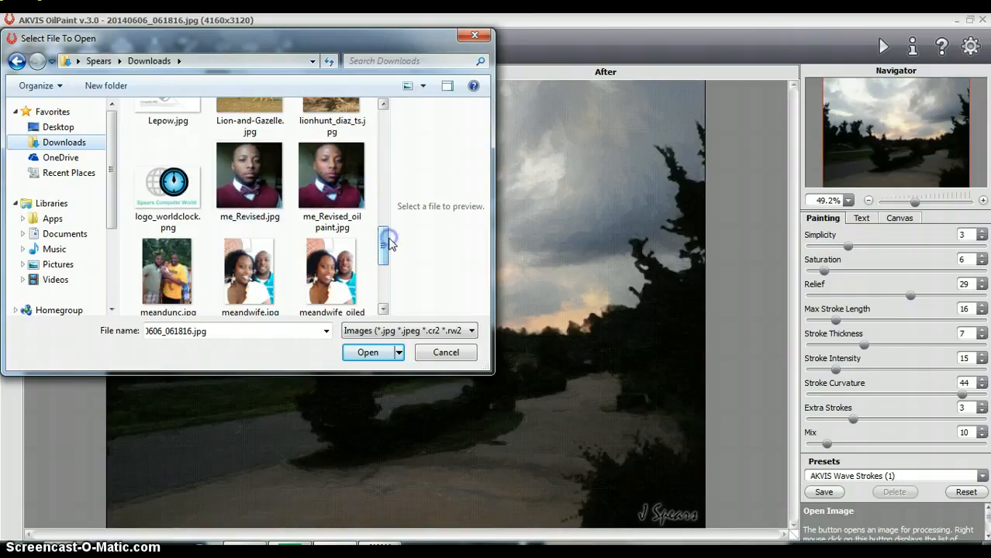
click(249, 178)
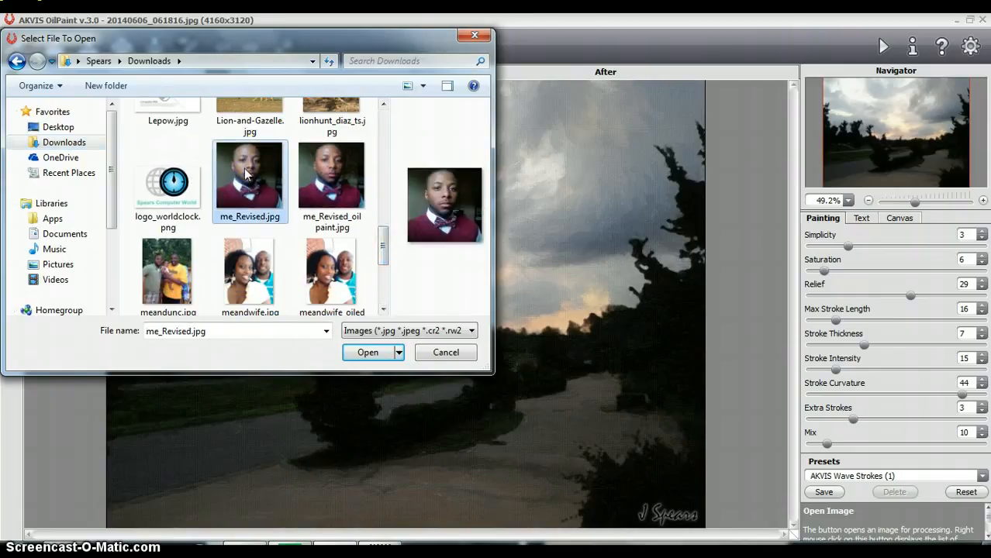
click(367, 352)
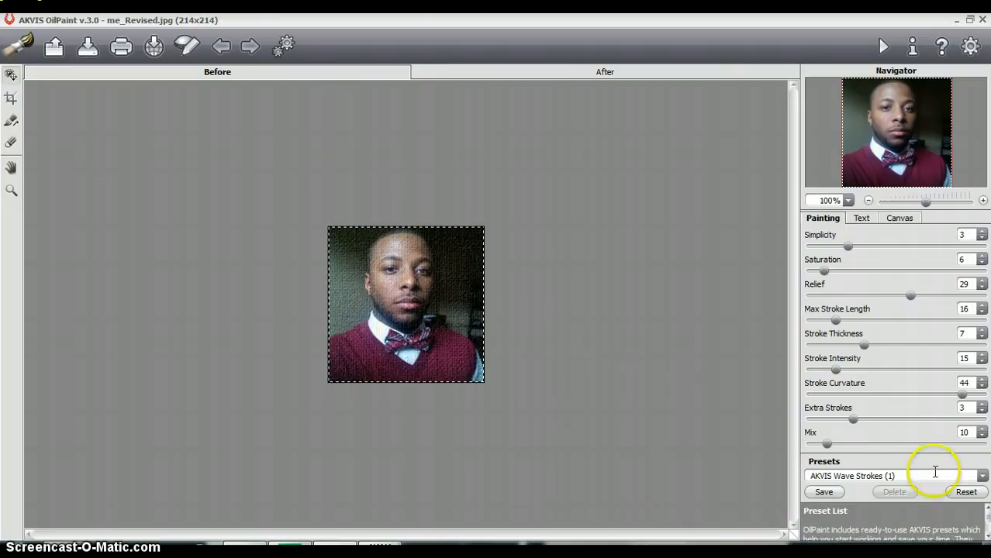
Apply the AKVIS Rich Colors preset to the portrait photo
click(981, 476)
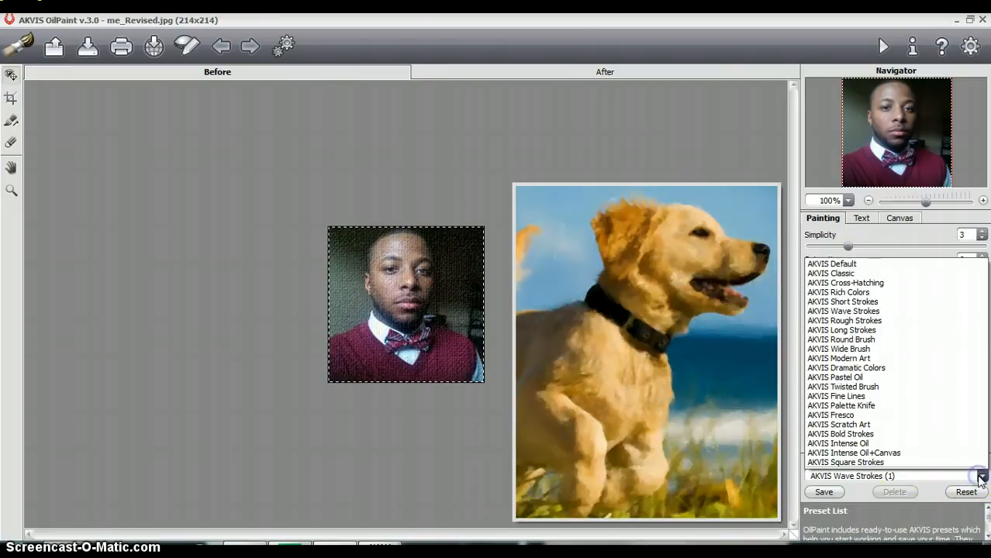
click(837, 291)
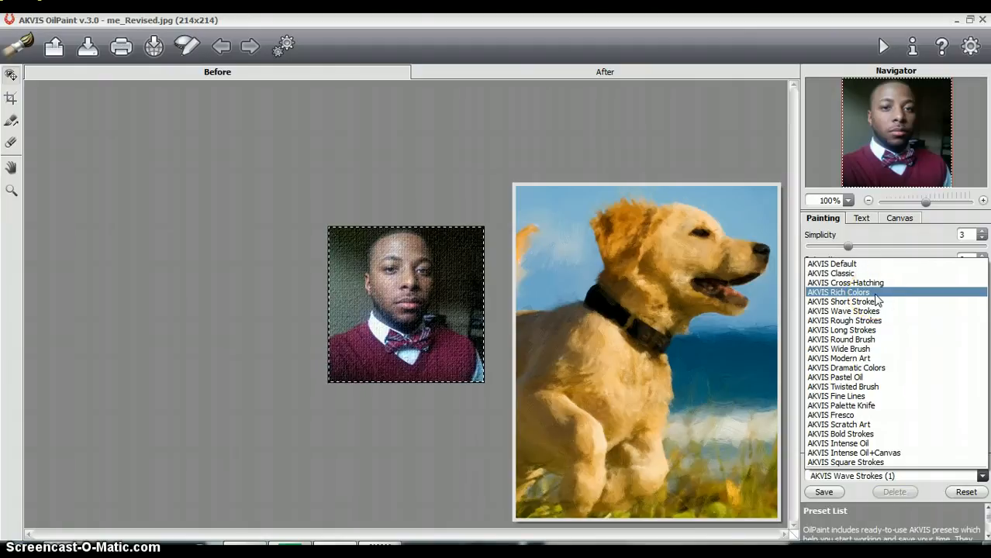
click(837, 291)
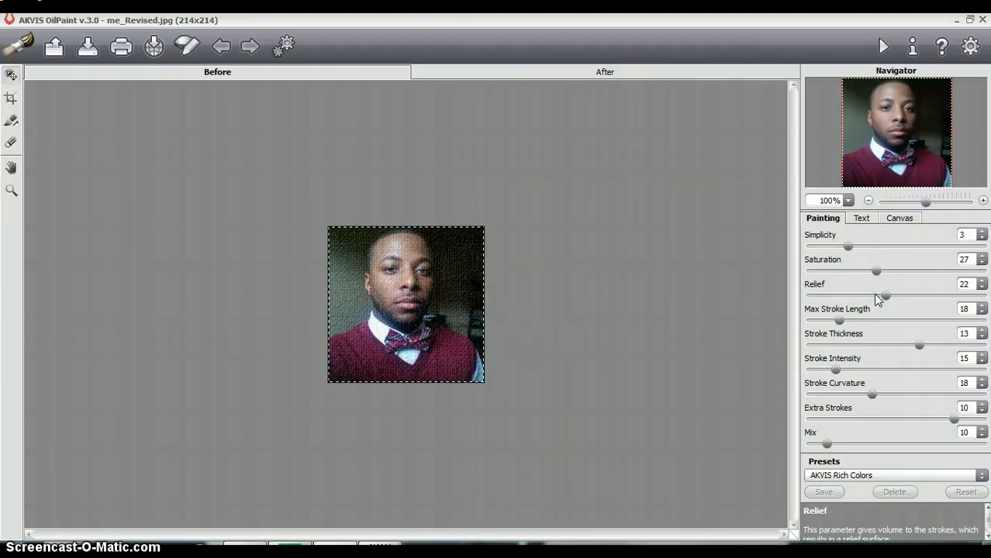
click(883, 47)
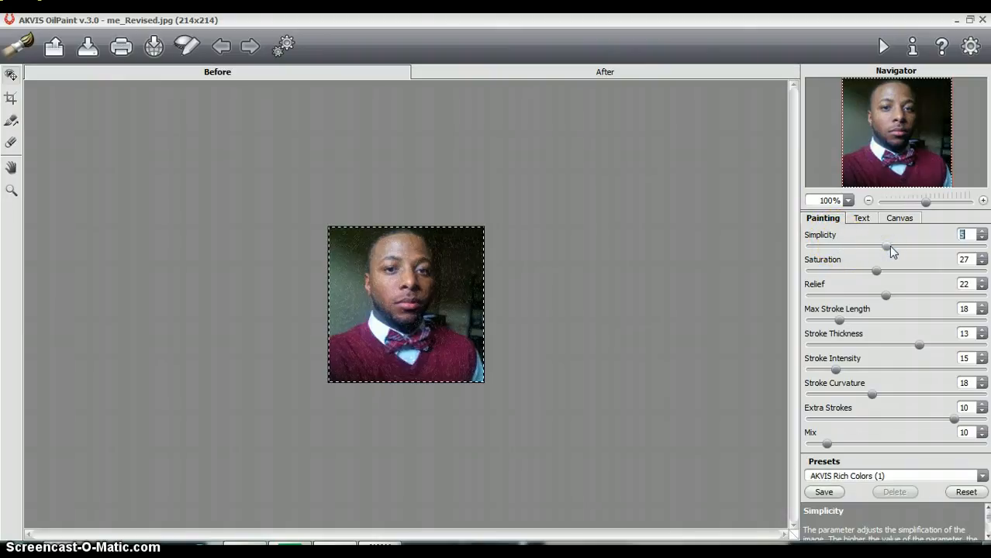
Settle the Simplicity level at 6 and adjust the Saturation level
drag(887, 246, 812, 247)
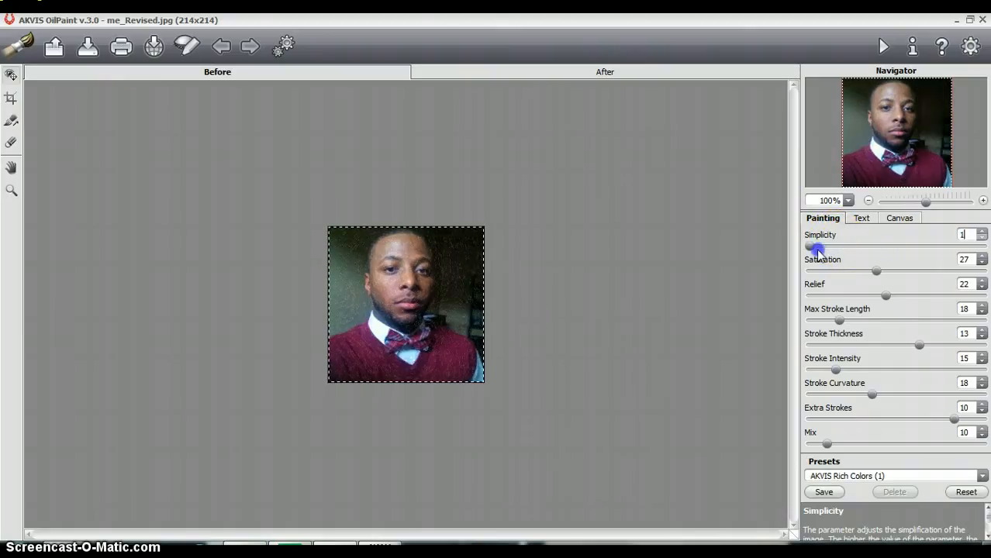
drag(814, 246, 835, 247)
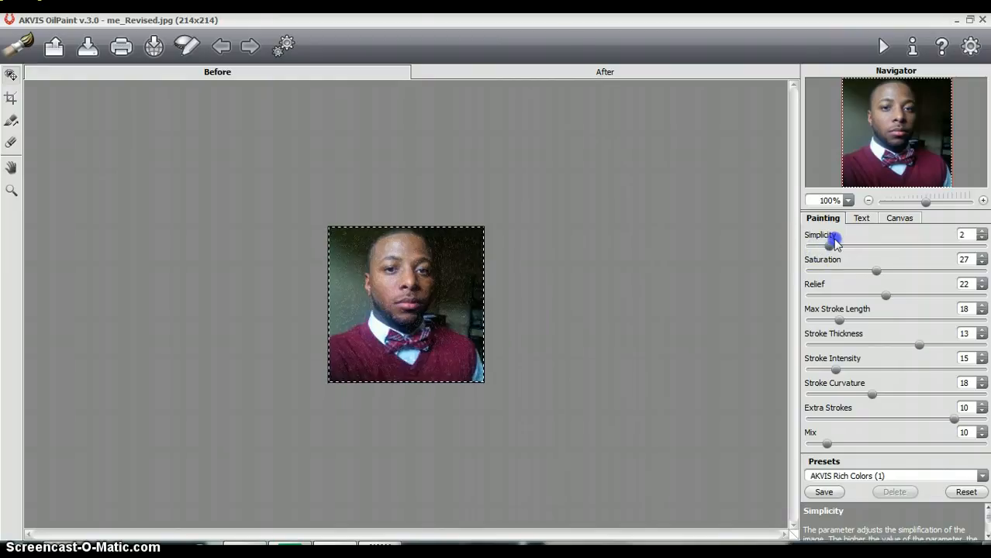
drag(830, 247, 902, 247)
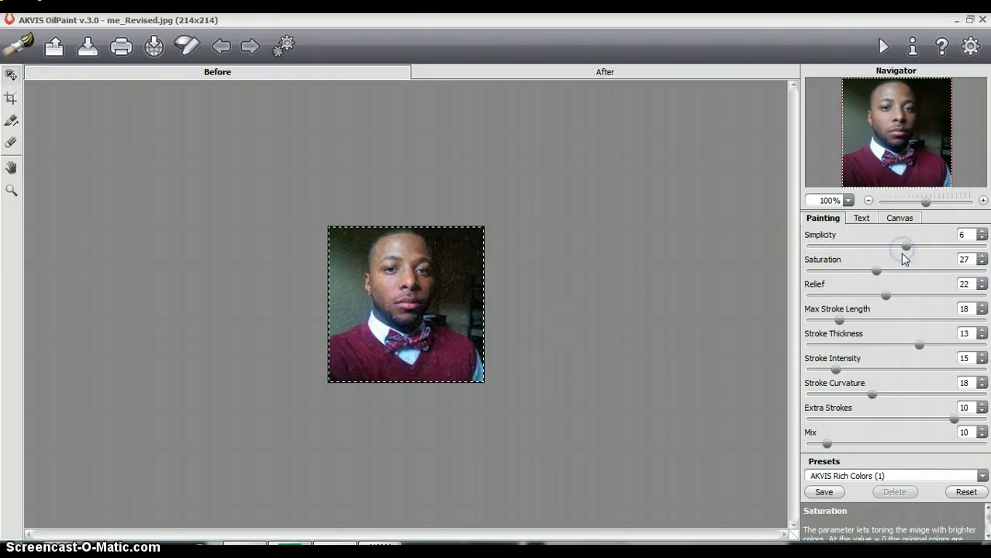
drag(874, 269, 913, 269)
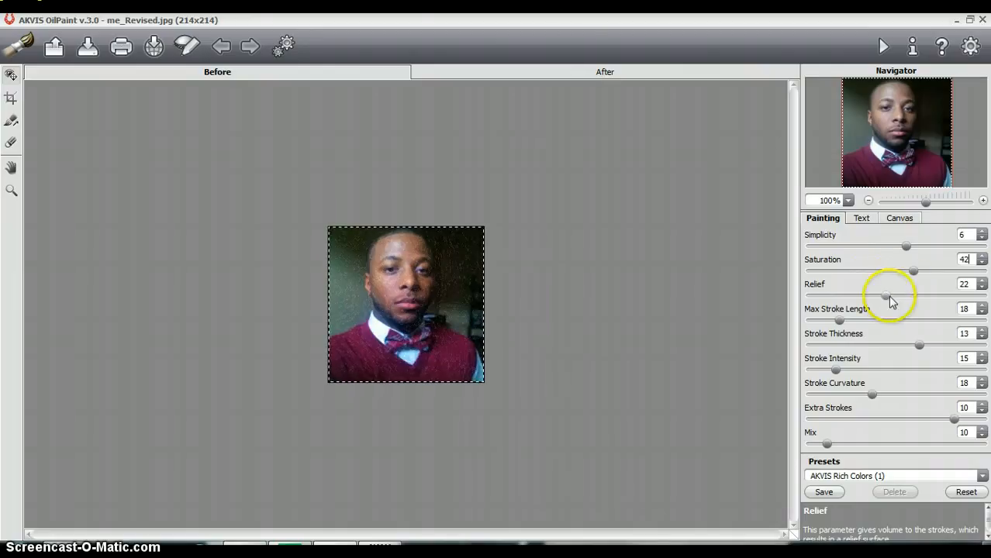
Reduce the paint stroke Relief to 11
drag(885, 296, 938, 296)
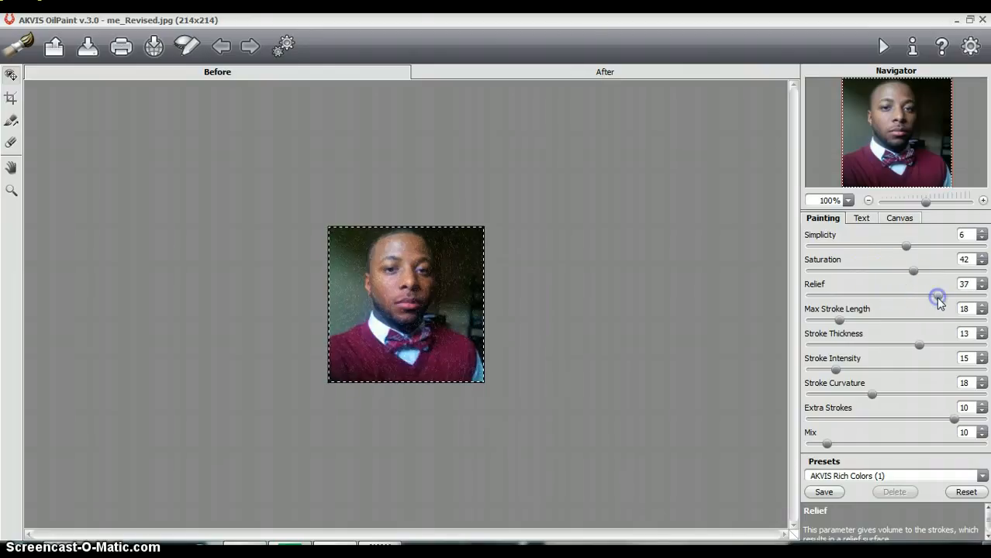
drag(938, 298, 887, 297)
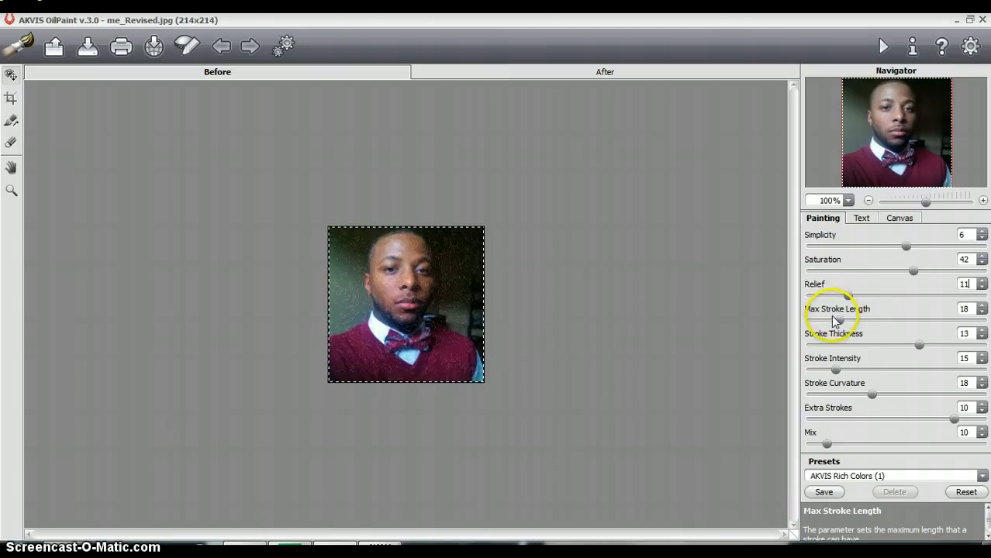
Raise Max Stroke Length to 85 and Stroke Thickness to 17
drag(849, 321, 918, 321)
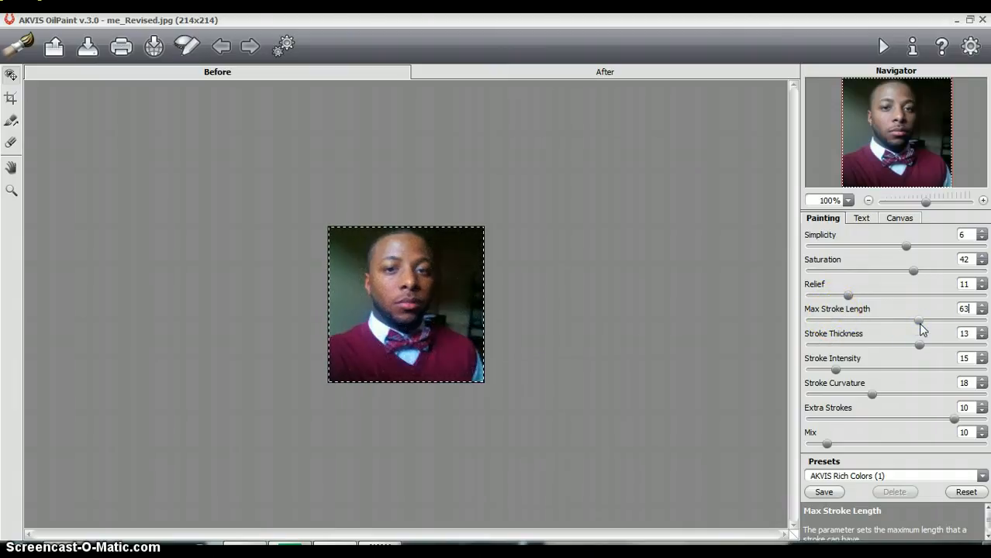
drag(918, 319, 939, 319)
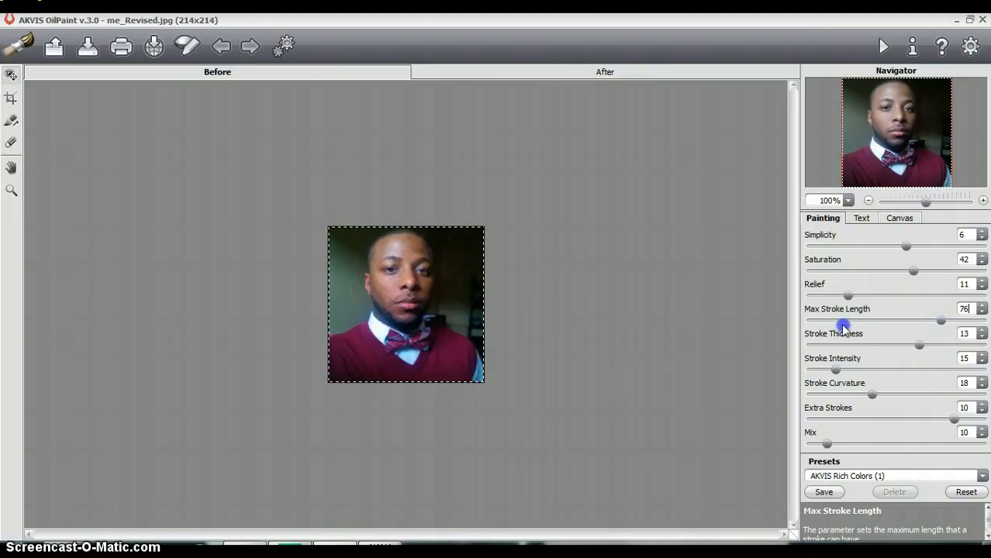
drag(940, 321, 822, 320)
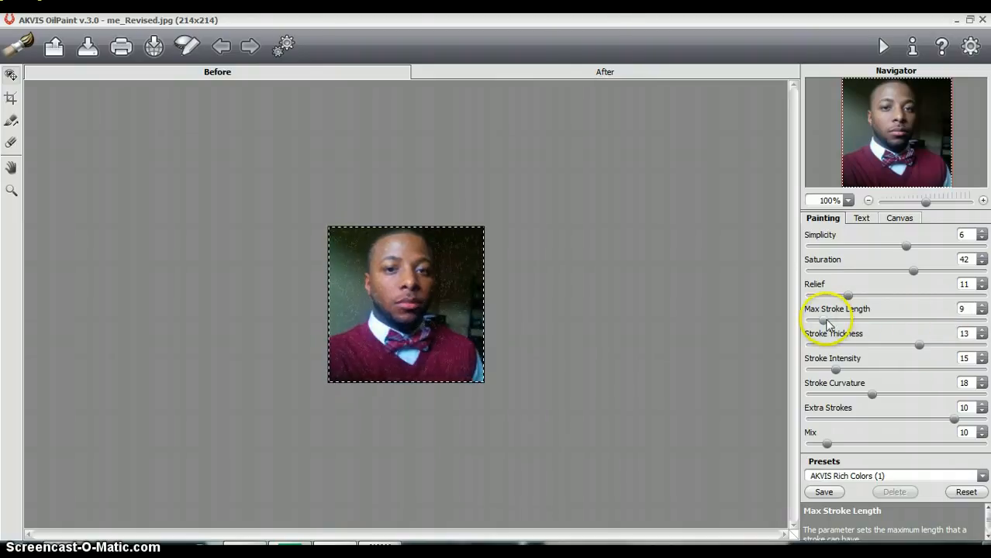
drag(823, 321, 875, 321)
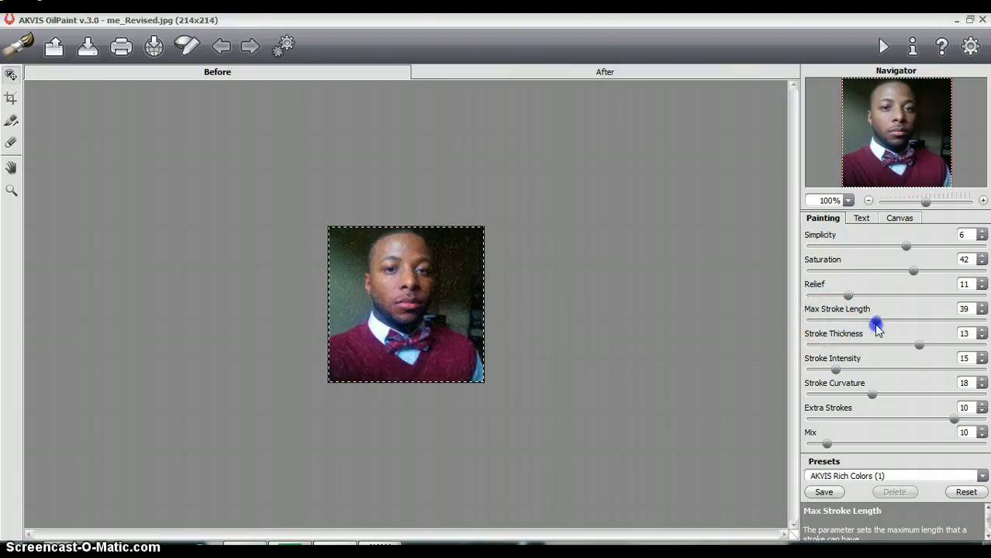
drag(874, 321, 902, 321)
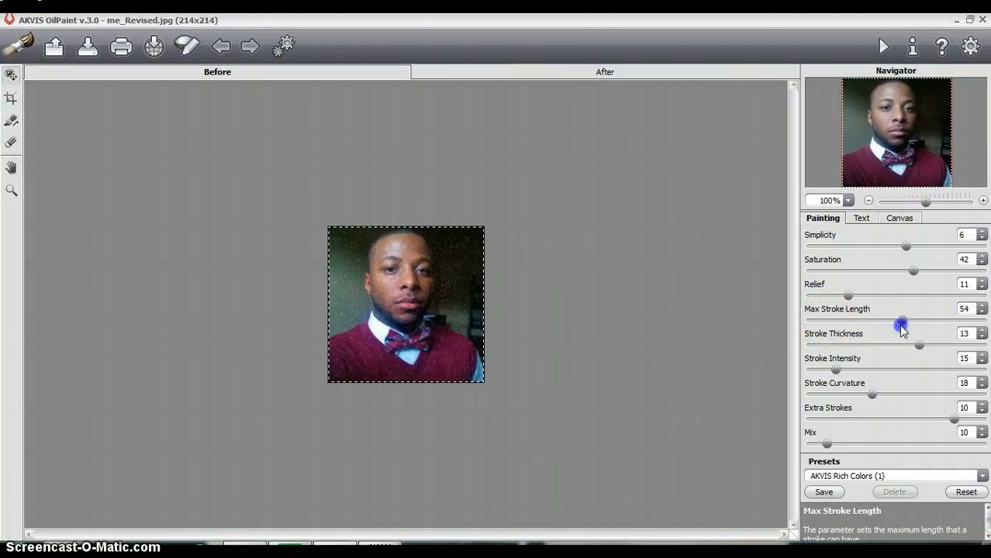
drag(902, 323, 958, 323)
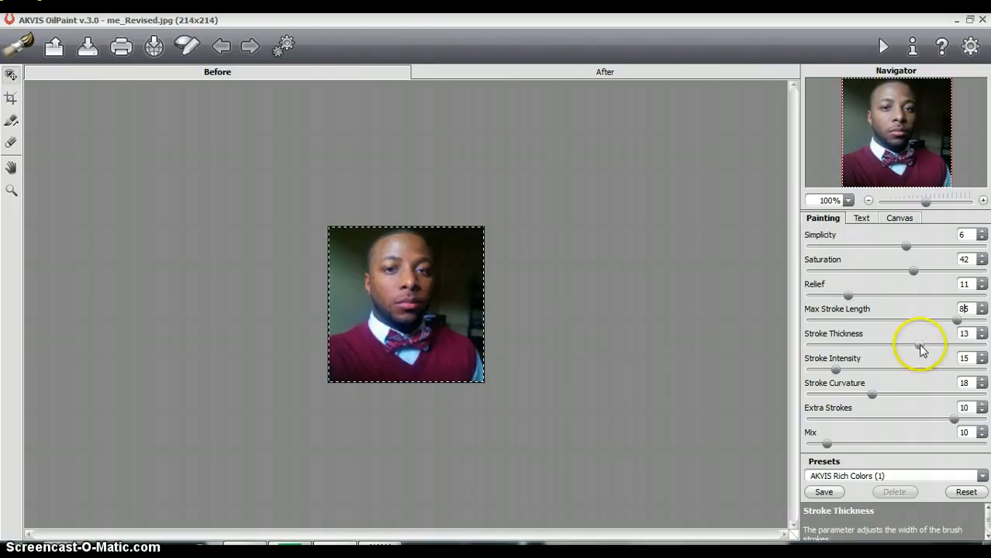
drag(933, 344, 958, 344)
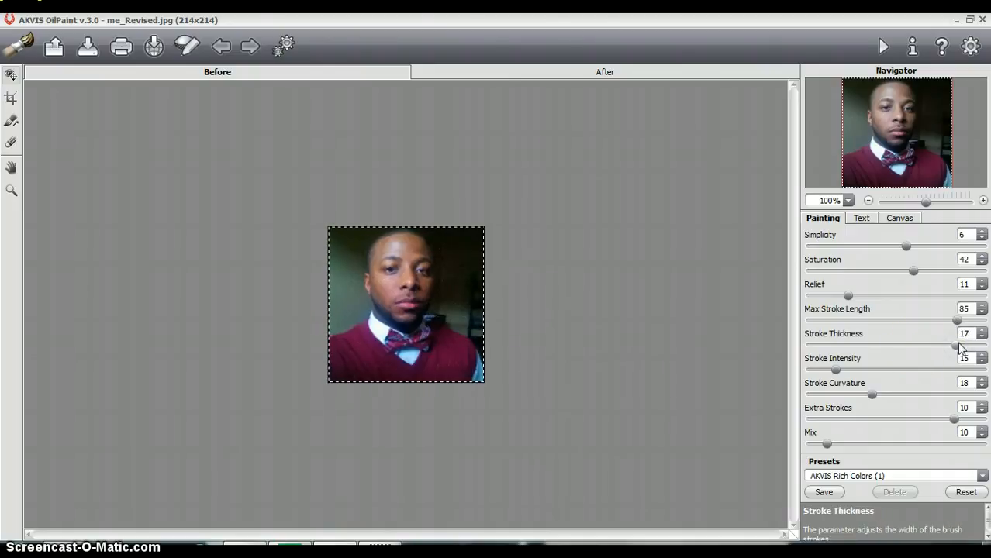
Set Stroke Thickness 18, Stroke Intensity 79 and Extra Strokes 11
click(983, 331)
text(85)
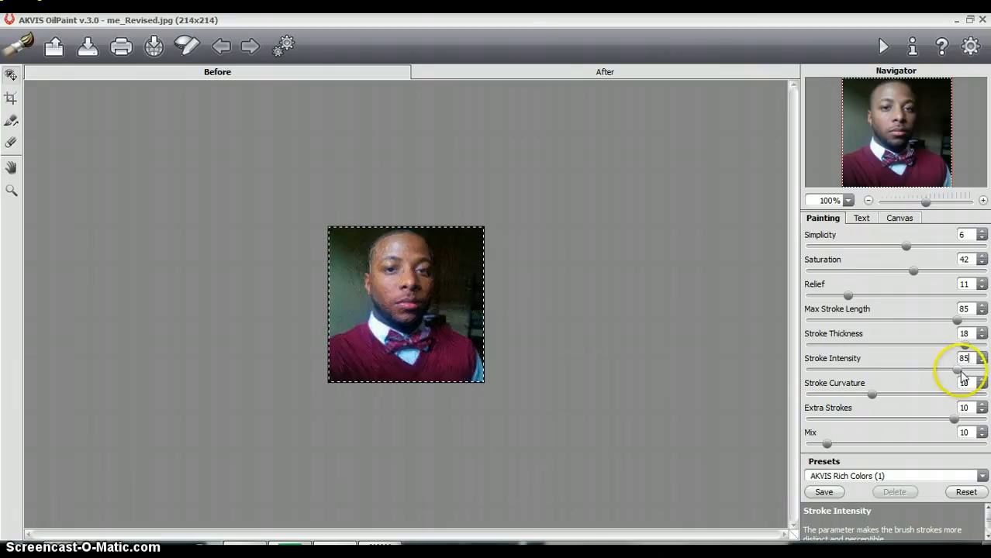
drag(955, 369, 944, 369)
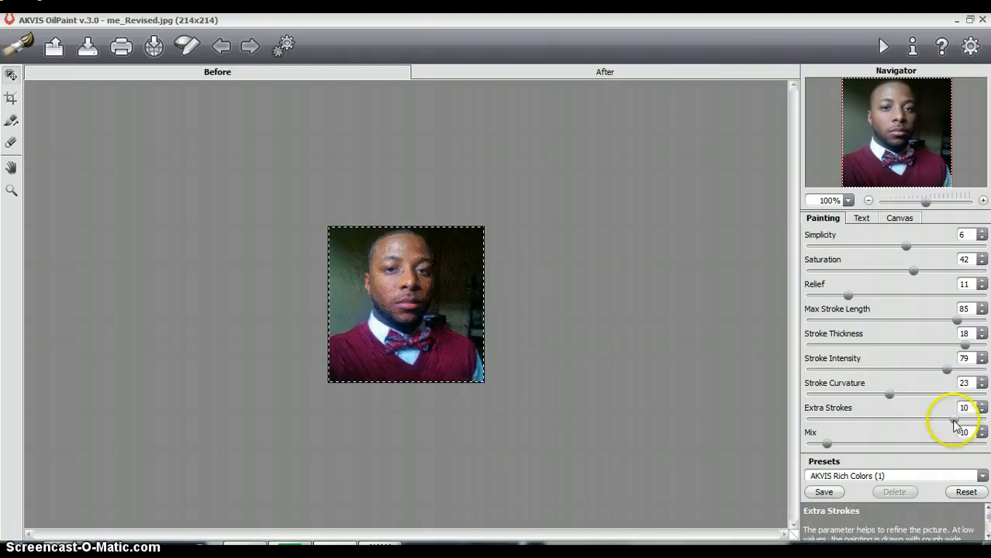
click(955, 419)
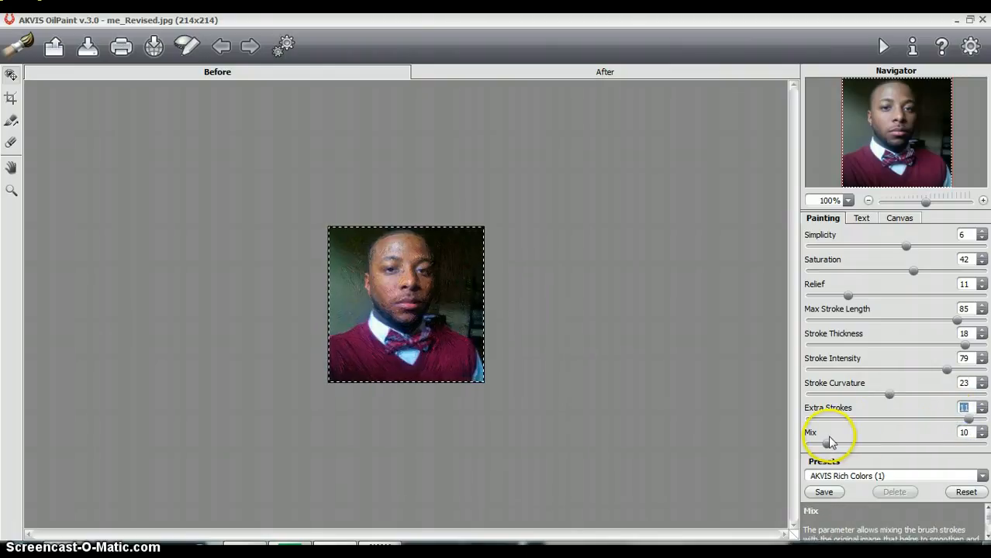
Raise the Mix amount to 56 to blend more of the original photo in
drag(822, 443, 884, 444)
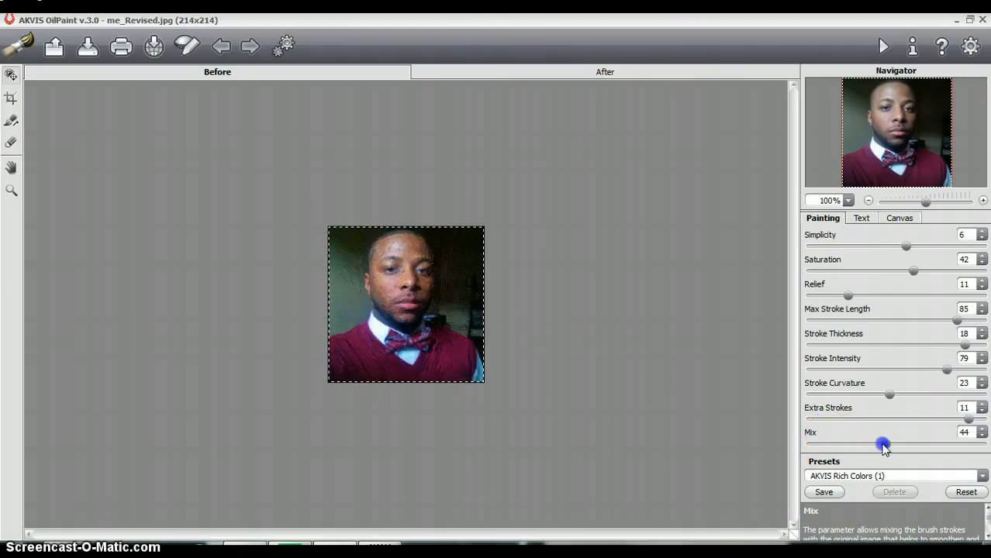
drag(883, 443, 891, 443)
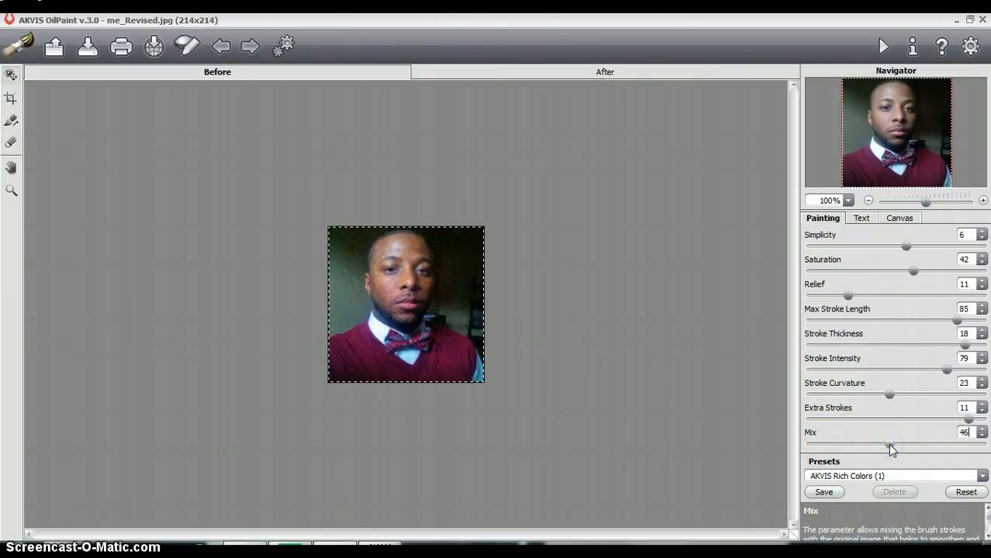
drag(889, 444, 903, 444)
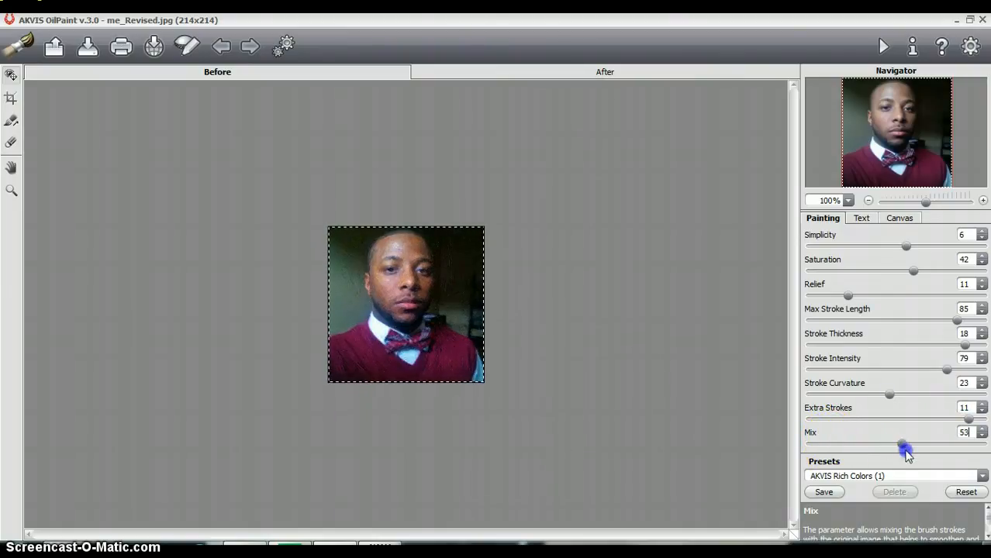
drag(900, 444, 907, 443)
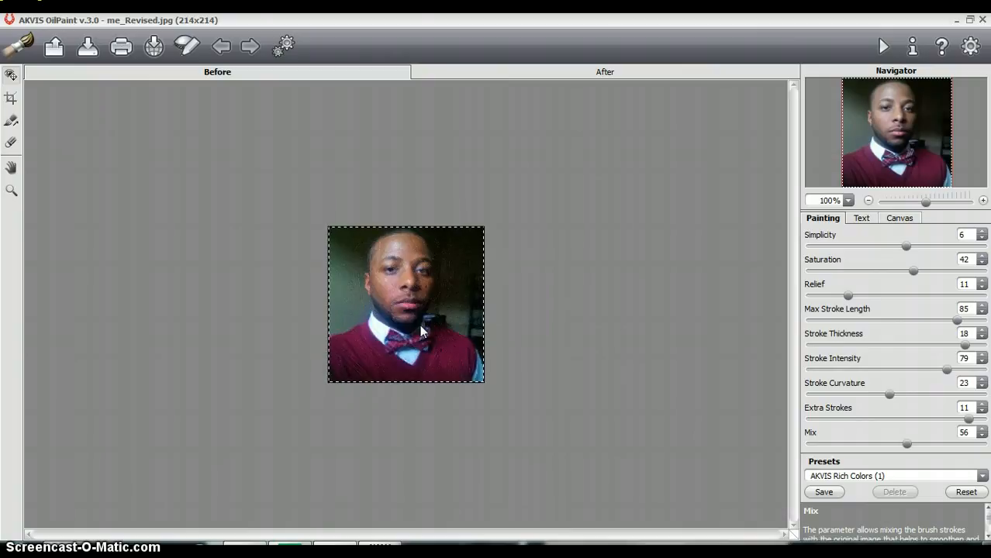
mouse_move(731, 256)
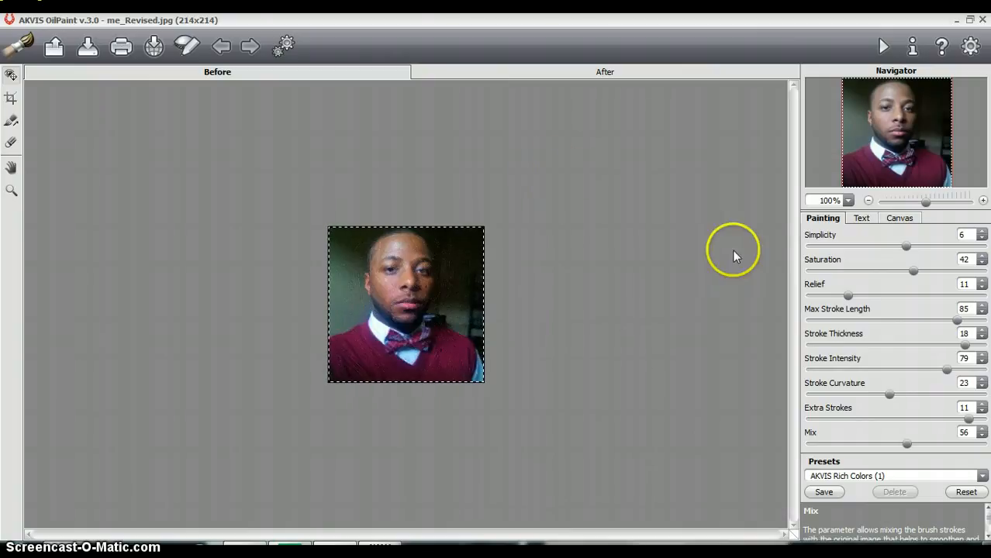
Enable the text overlay with caption 'J Spears' and run the painting process
click(860, 217)
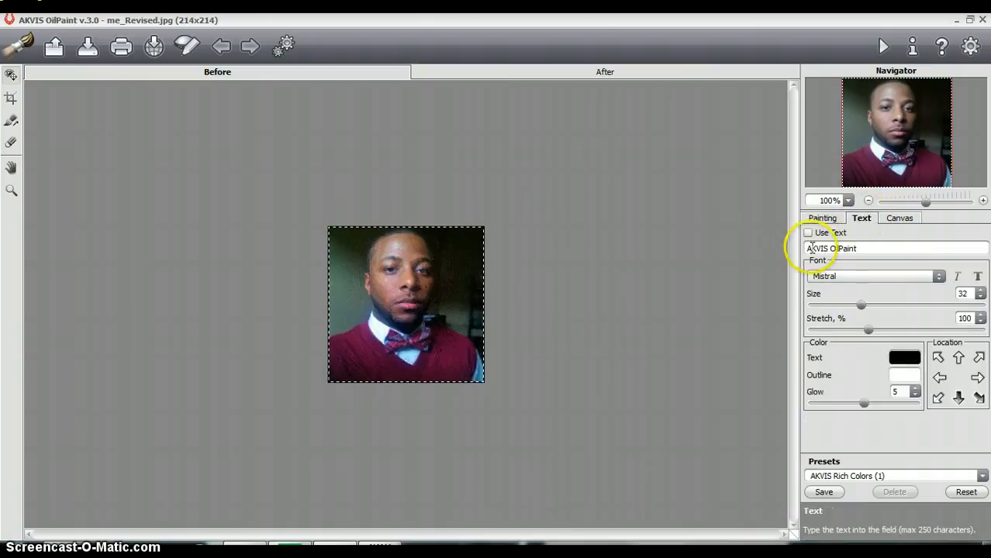
click(808, 233)
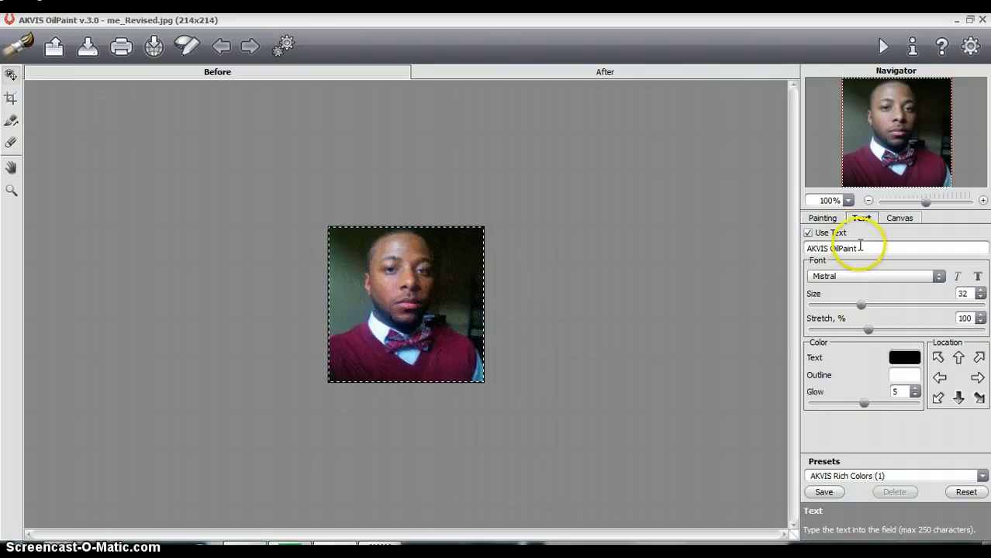
triple_click(853, 248)
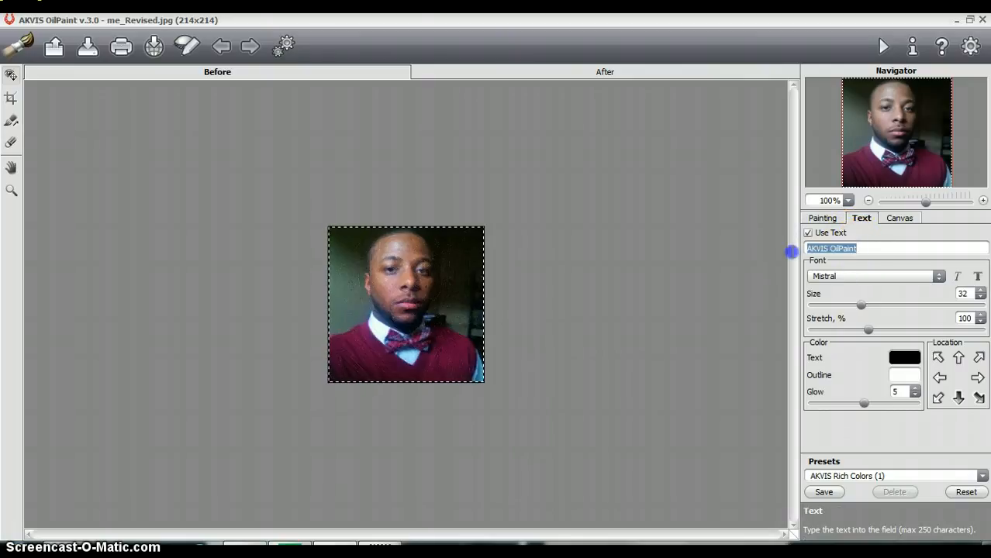
text(J Spears)
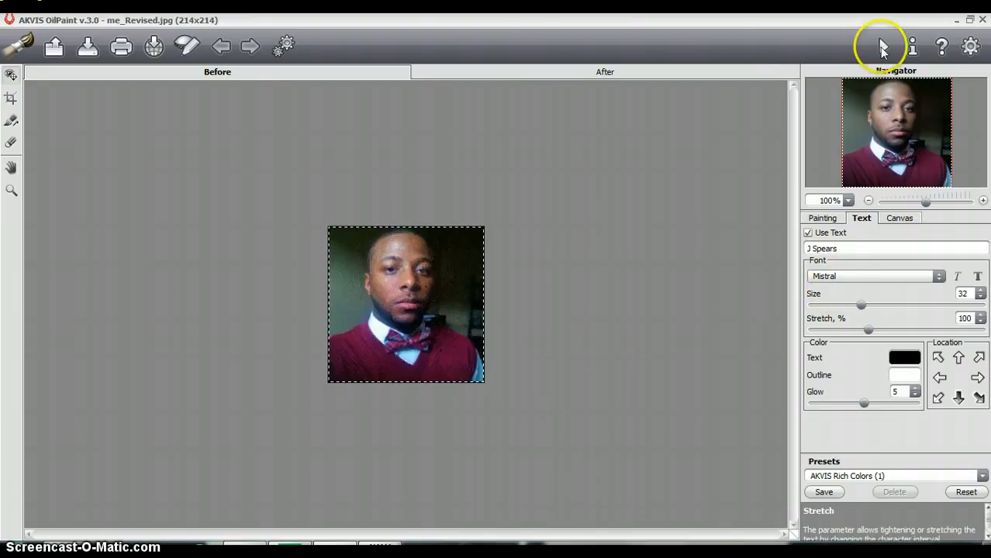
click(604, 72)
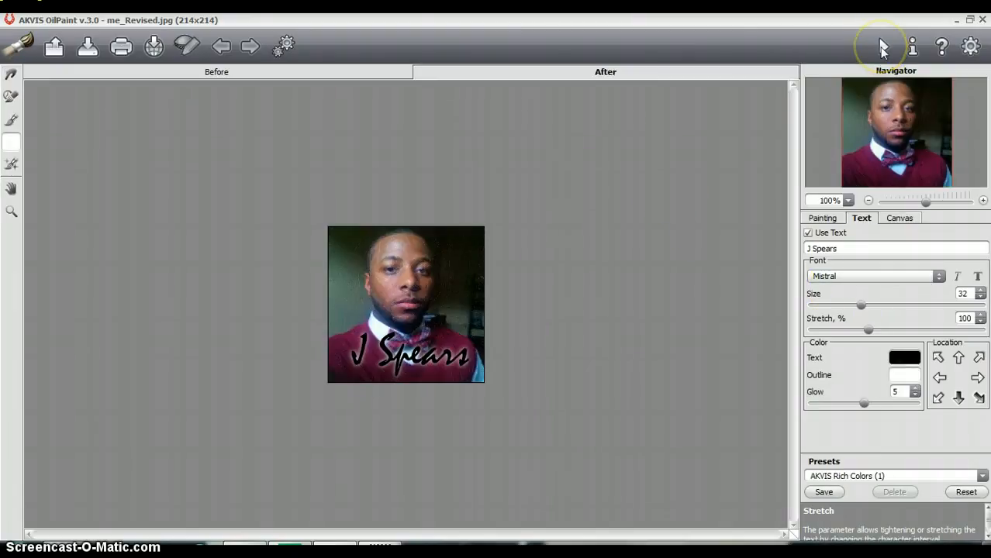